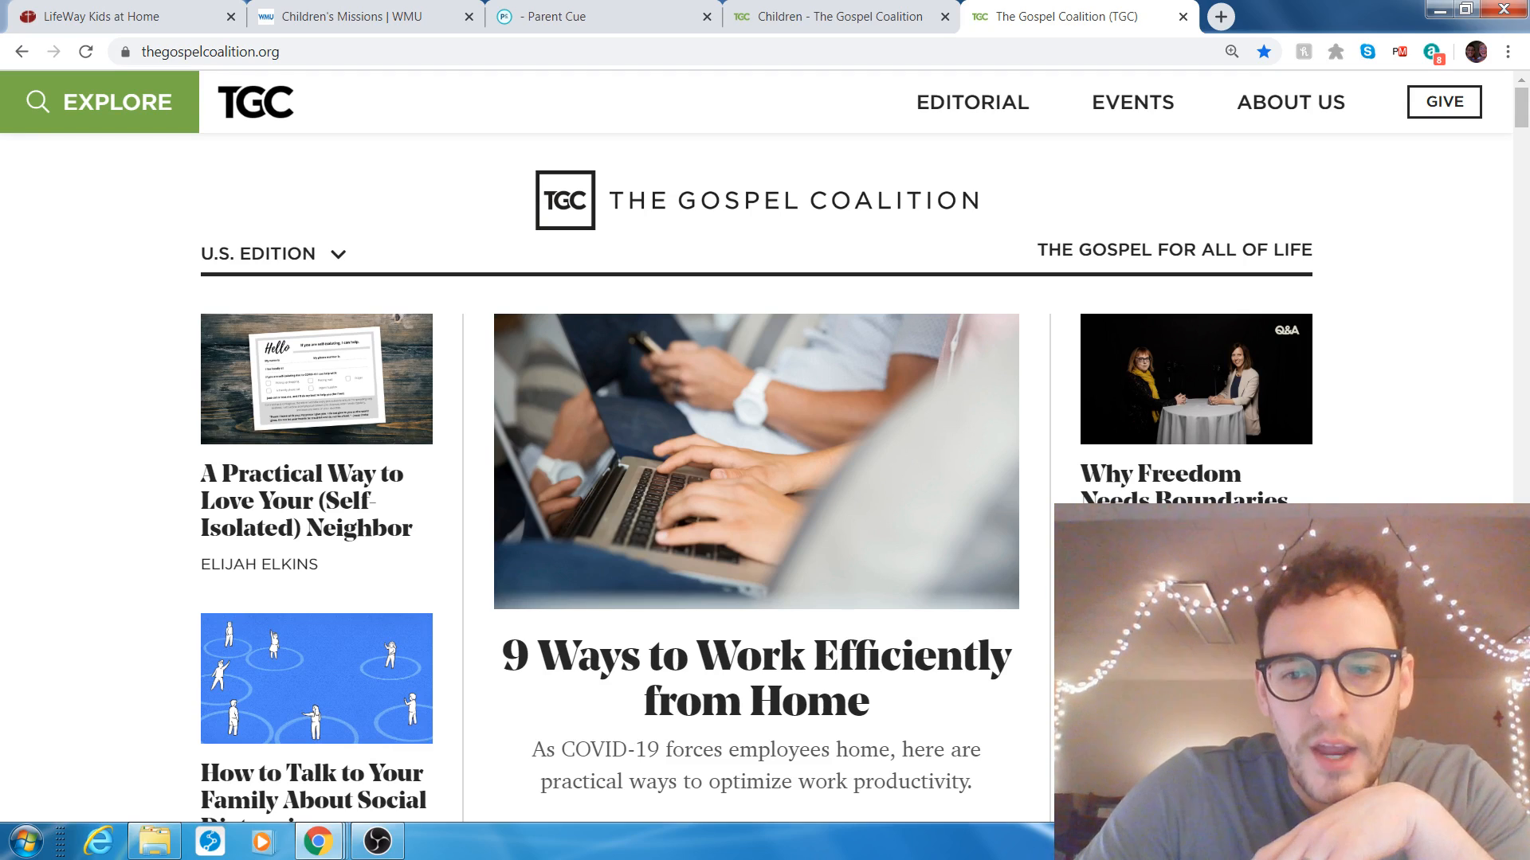
Scroll the TGC homepage's featured COVID-19-era articles, like working from home and social distancing.
{"action": "scroll", "scroll_direction": "down", "scroll_amount": 3}
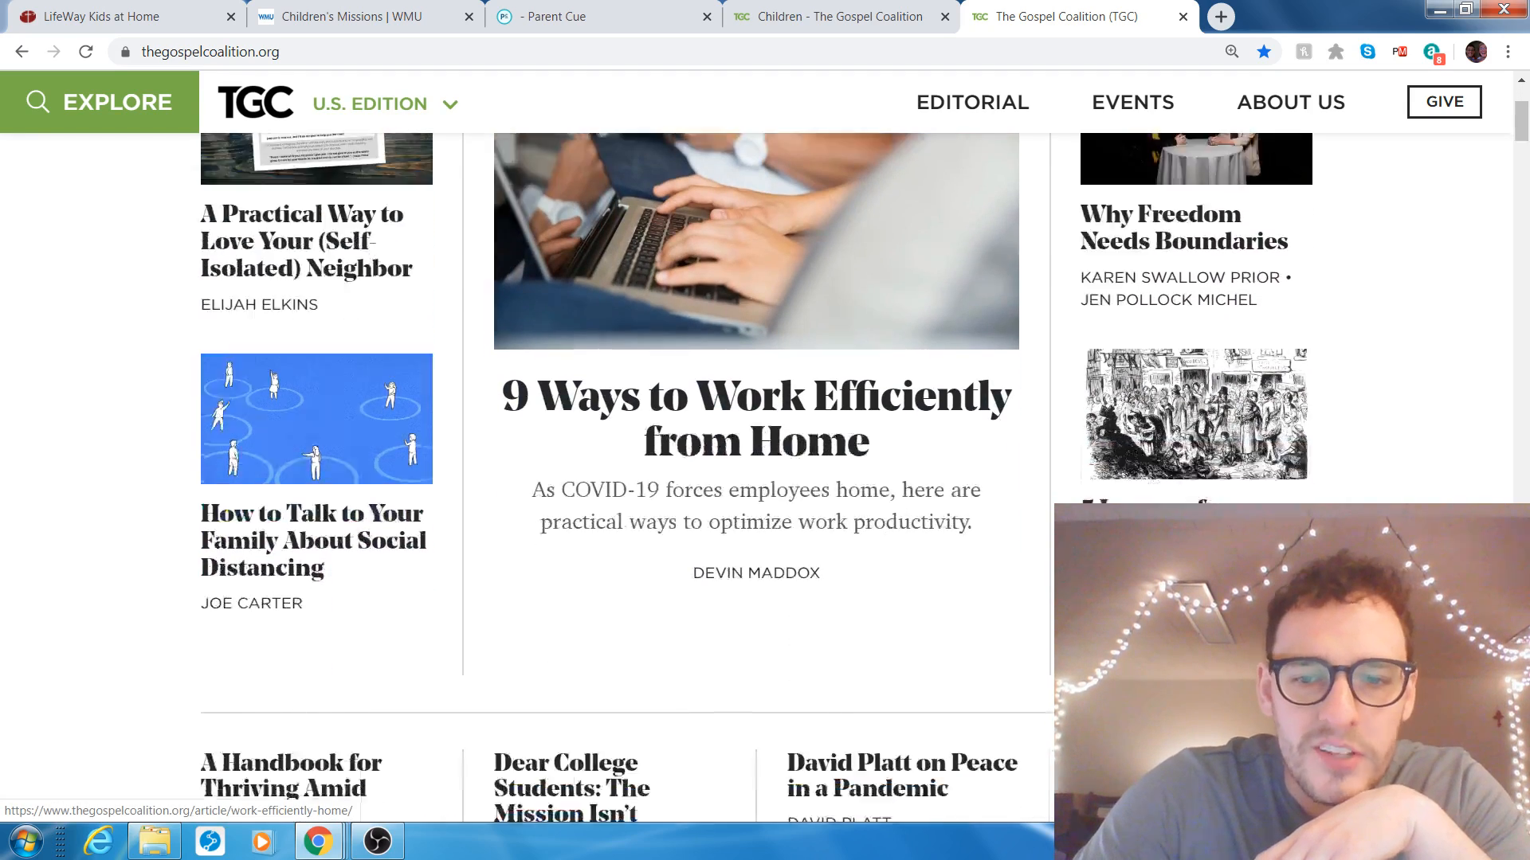
{"action": "scroll", "scroll_direction": "down", "scroll_amount": 3}
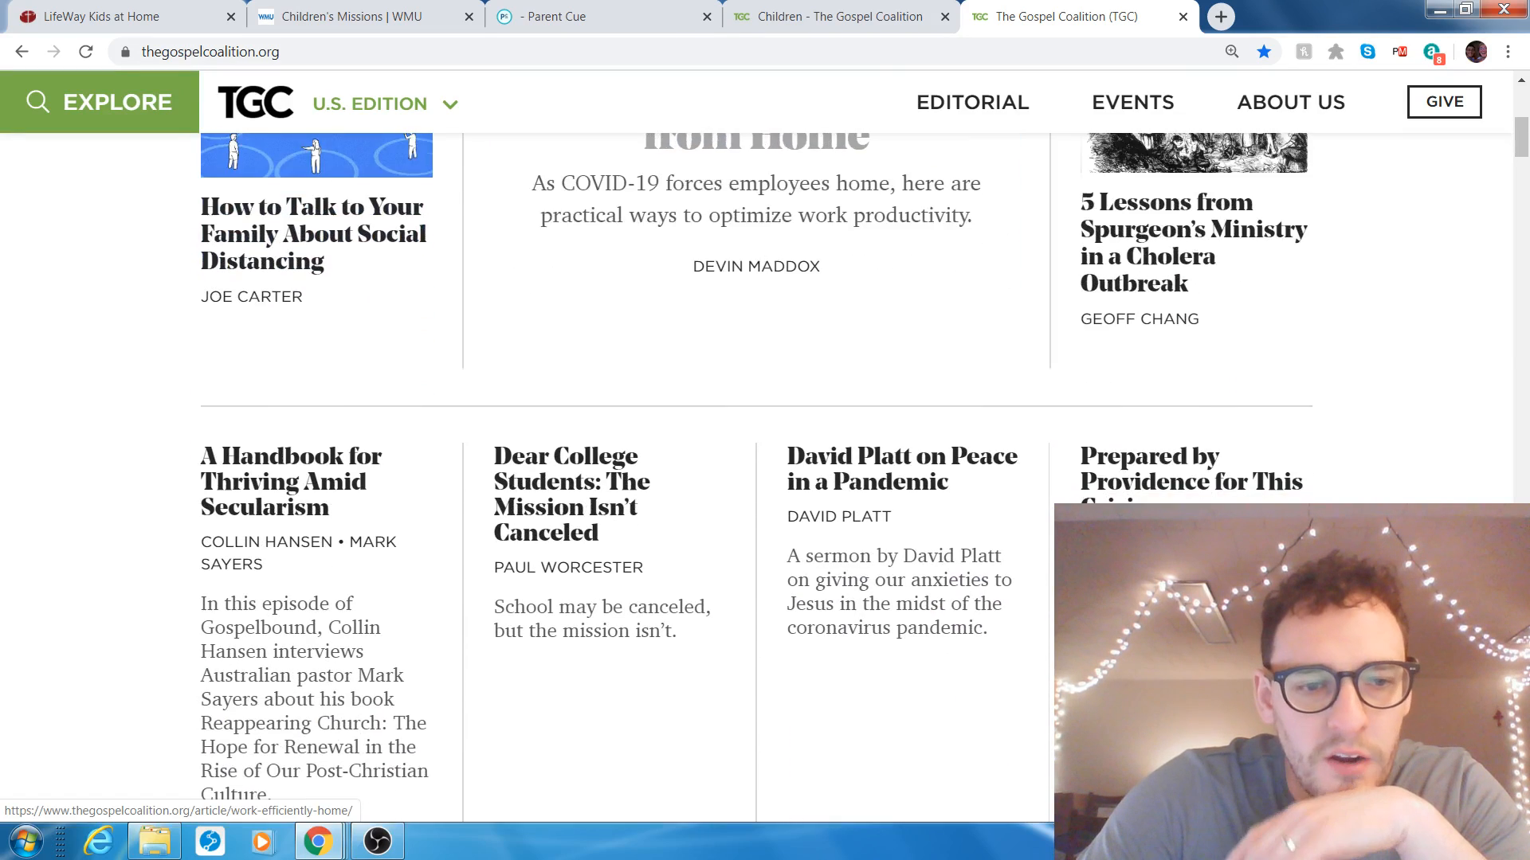
{"action": "scroll", "scroll_direction": "down", "scroll_amount": 3}
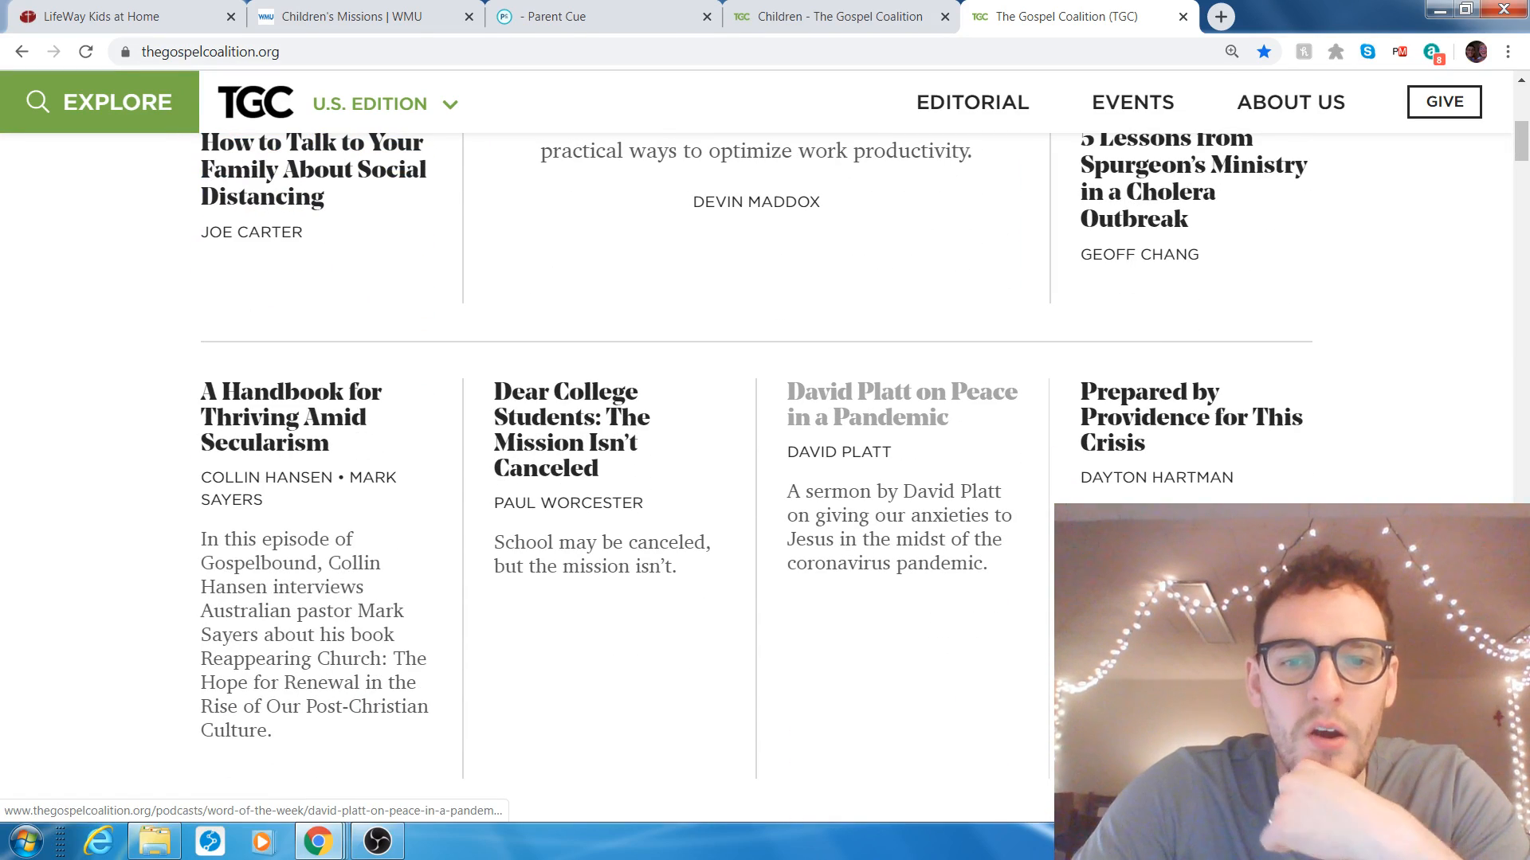
{"action": "scroll", "scroll_direction": "up", "scroll_amount": 3}
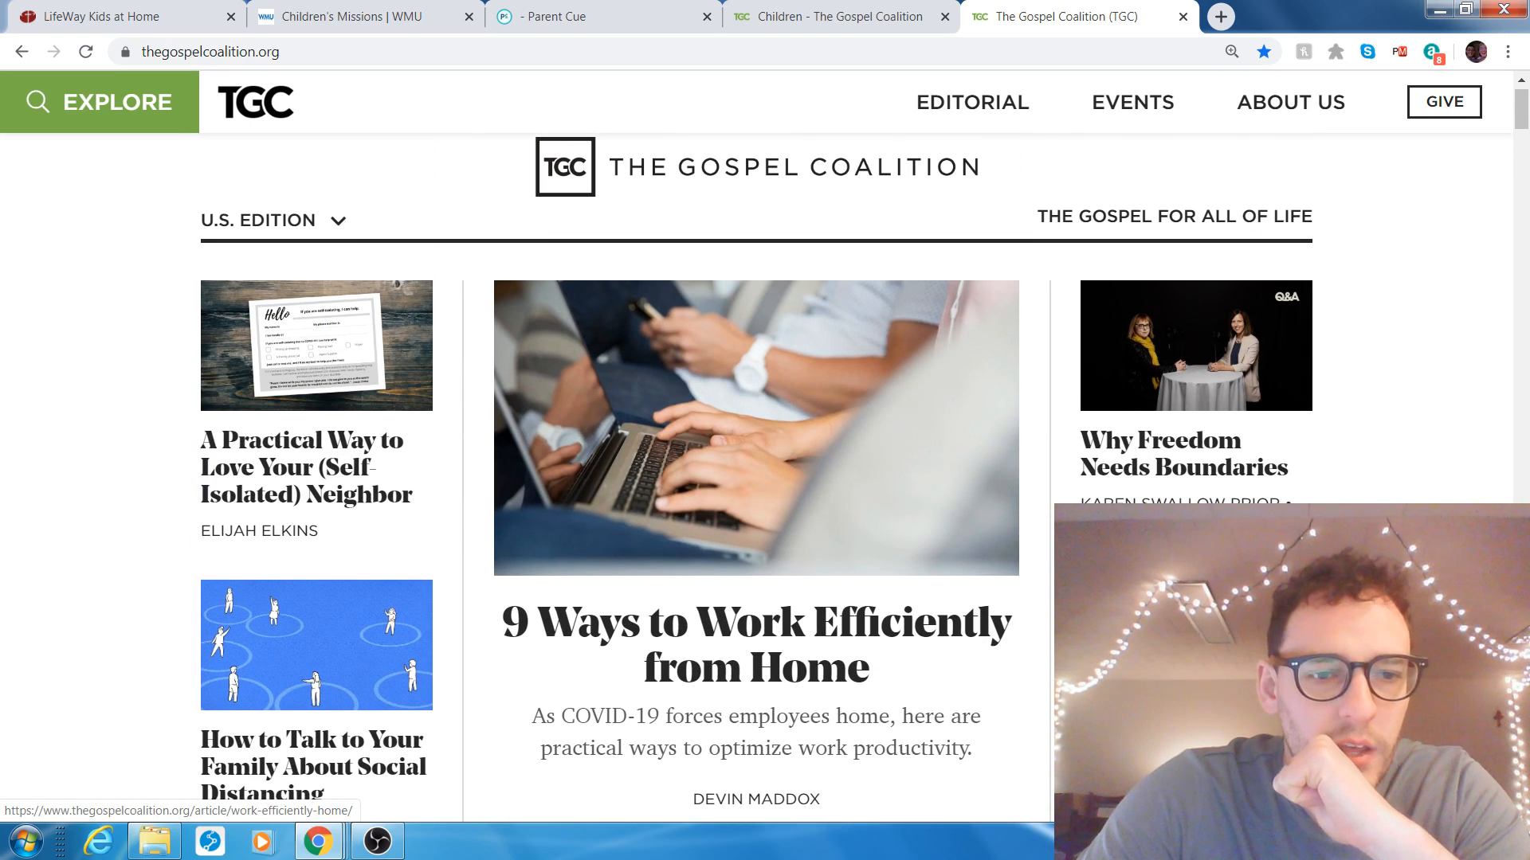
{"action": "scroll", "scroll_direction": "down", "scroll_amount": 3}
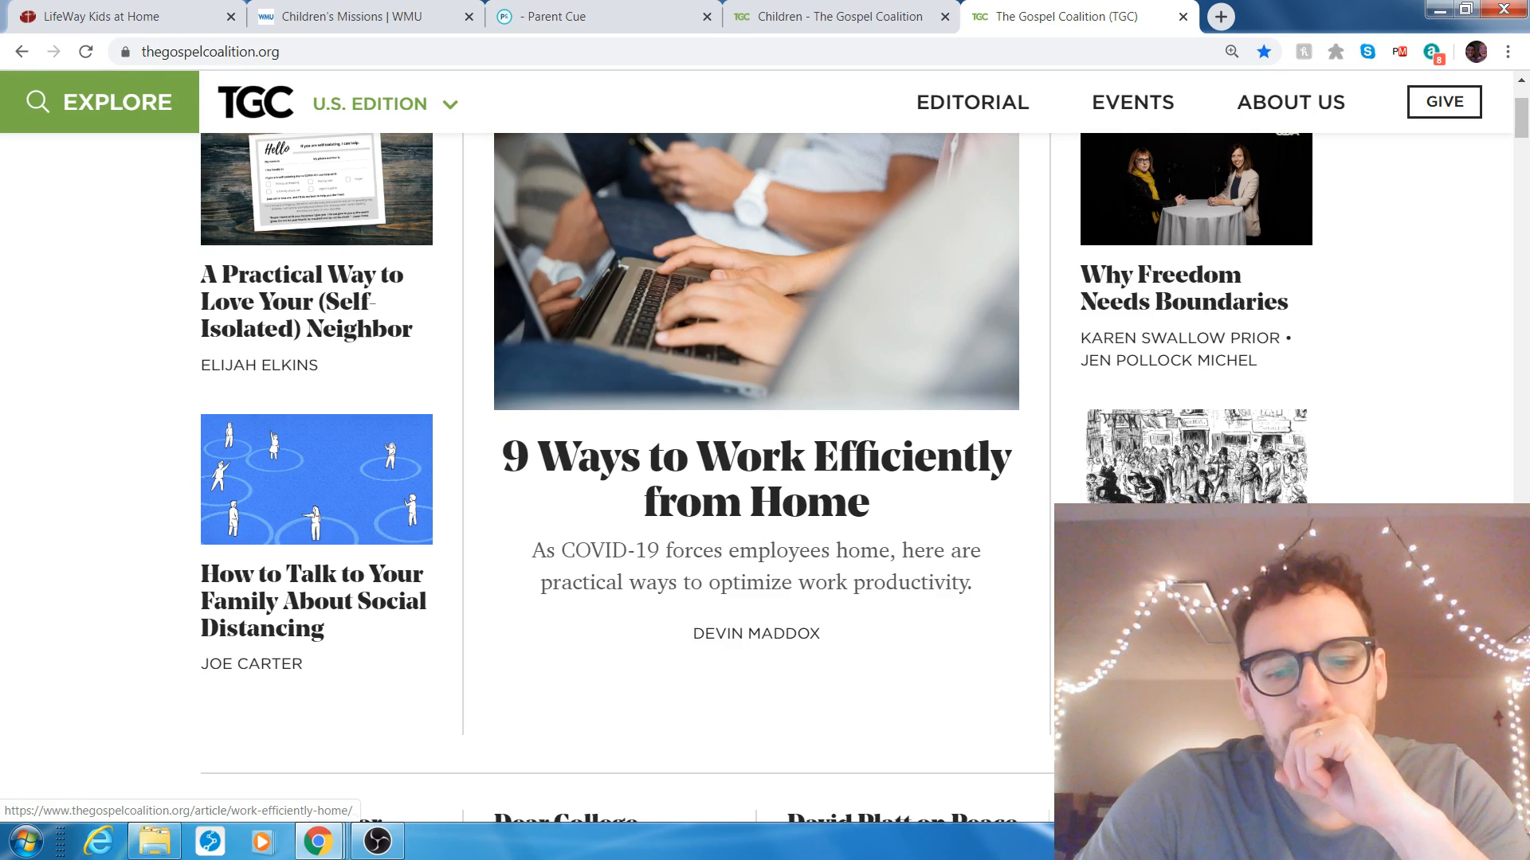
{"action": "mouse_move", "coordinate": [375, 841]}
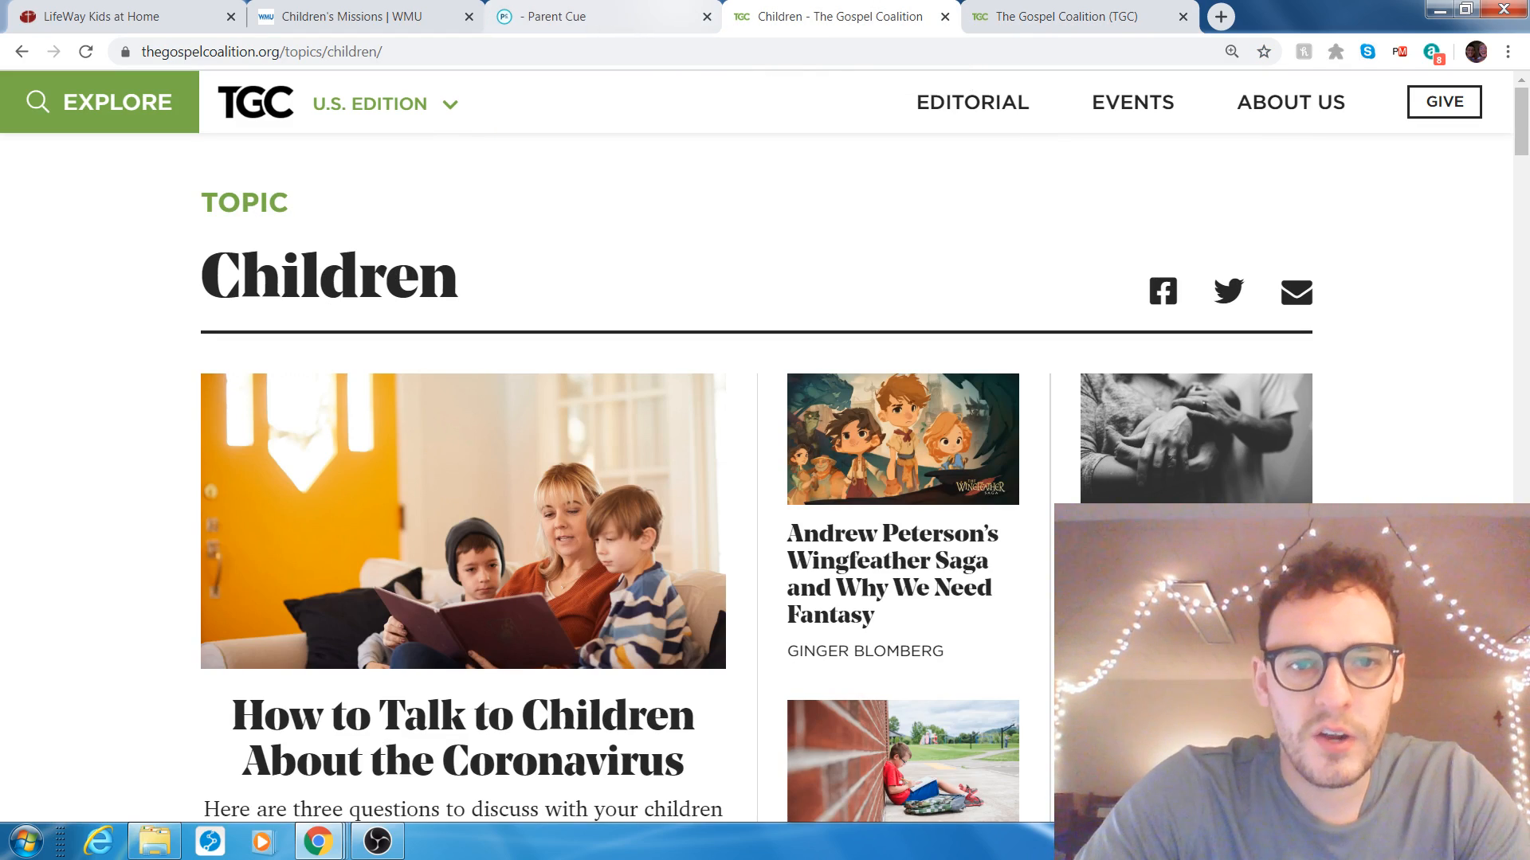
Switch to the Parent Cue tab and browse up and down the Parent Cue App page.
{"action": "left_click", "coordinate": [595, 17]}
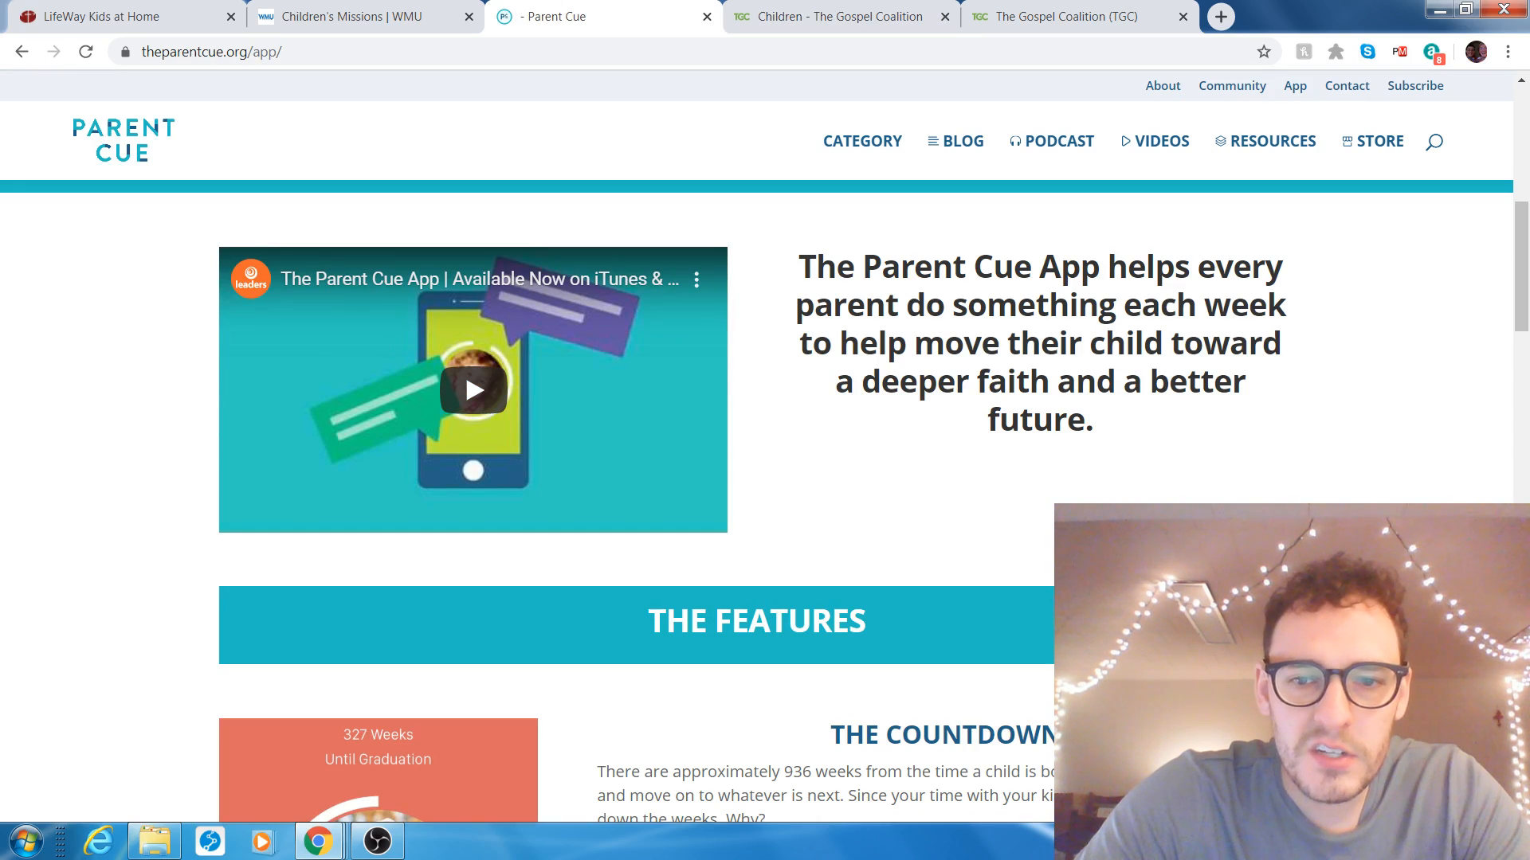
{"action": "scroll", "scroll_direction": "down", "scroll_amount": 3}
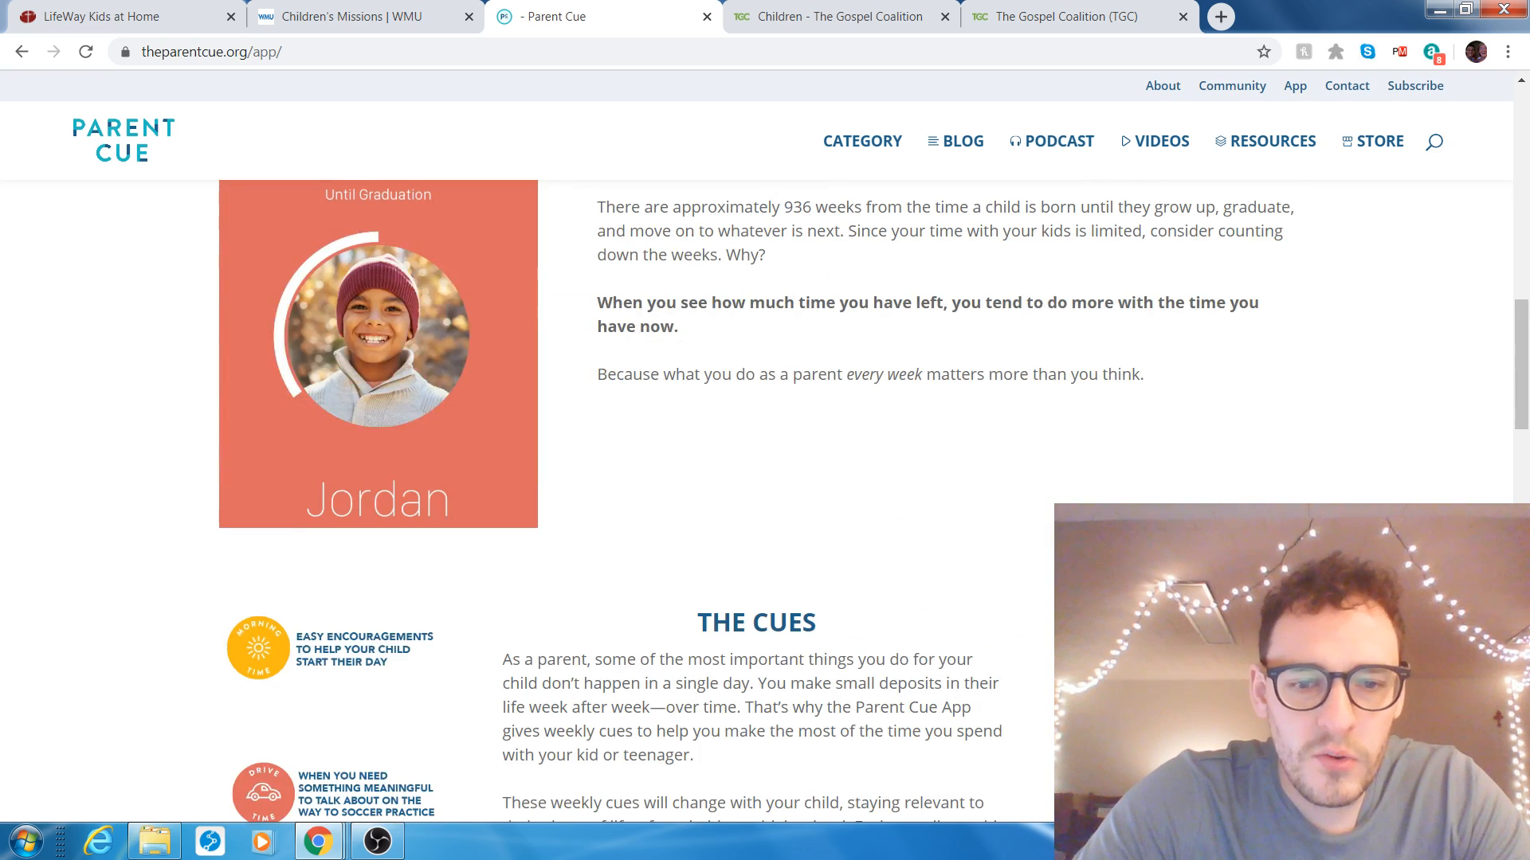
{"action": "scroll", "scroll_direction": "down", "scroll_amount": 3}
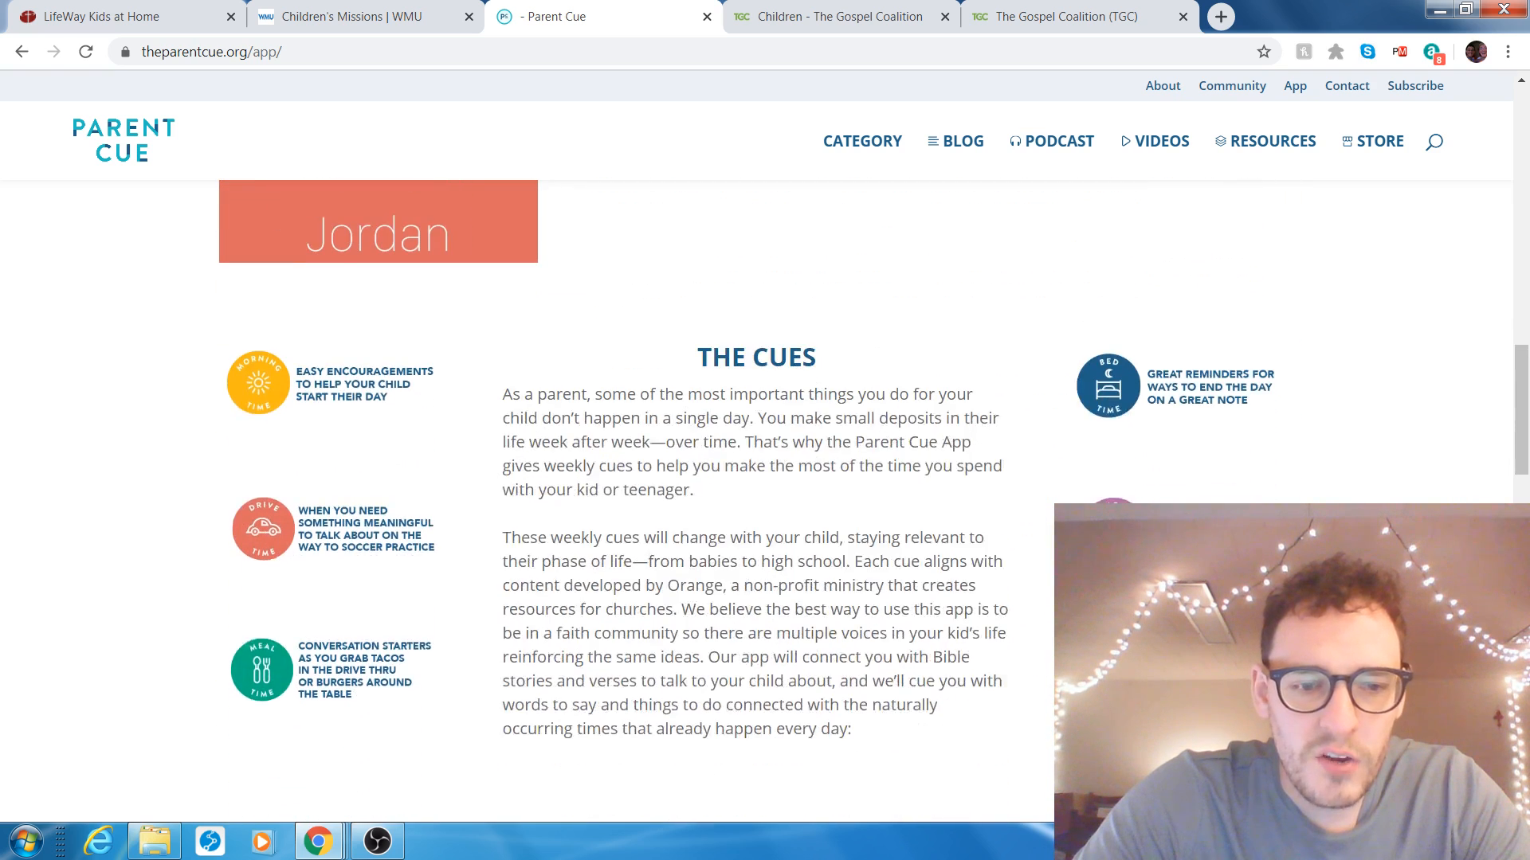
{"action": "scroll", "scroll_direction": "down", "scroll_amount": 3}
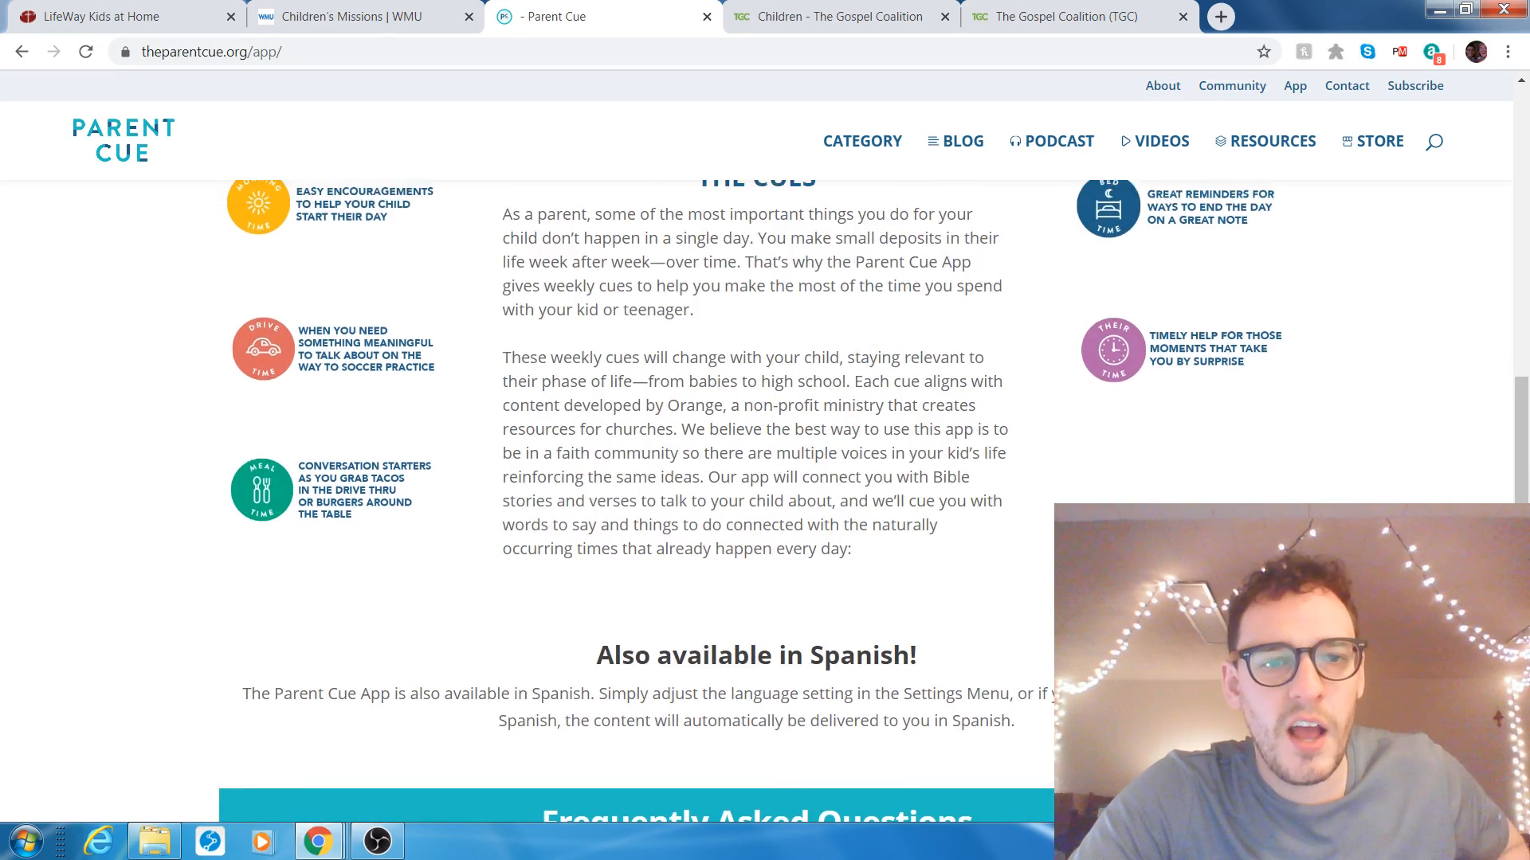
{"action": "scroll", "scroll_direction": "up", "scroll_amount": 3}
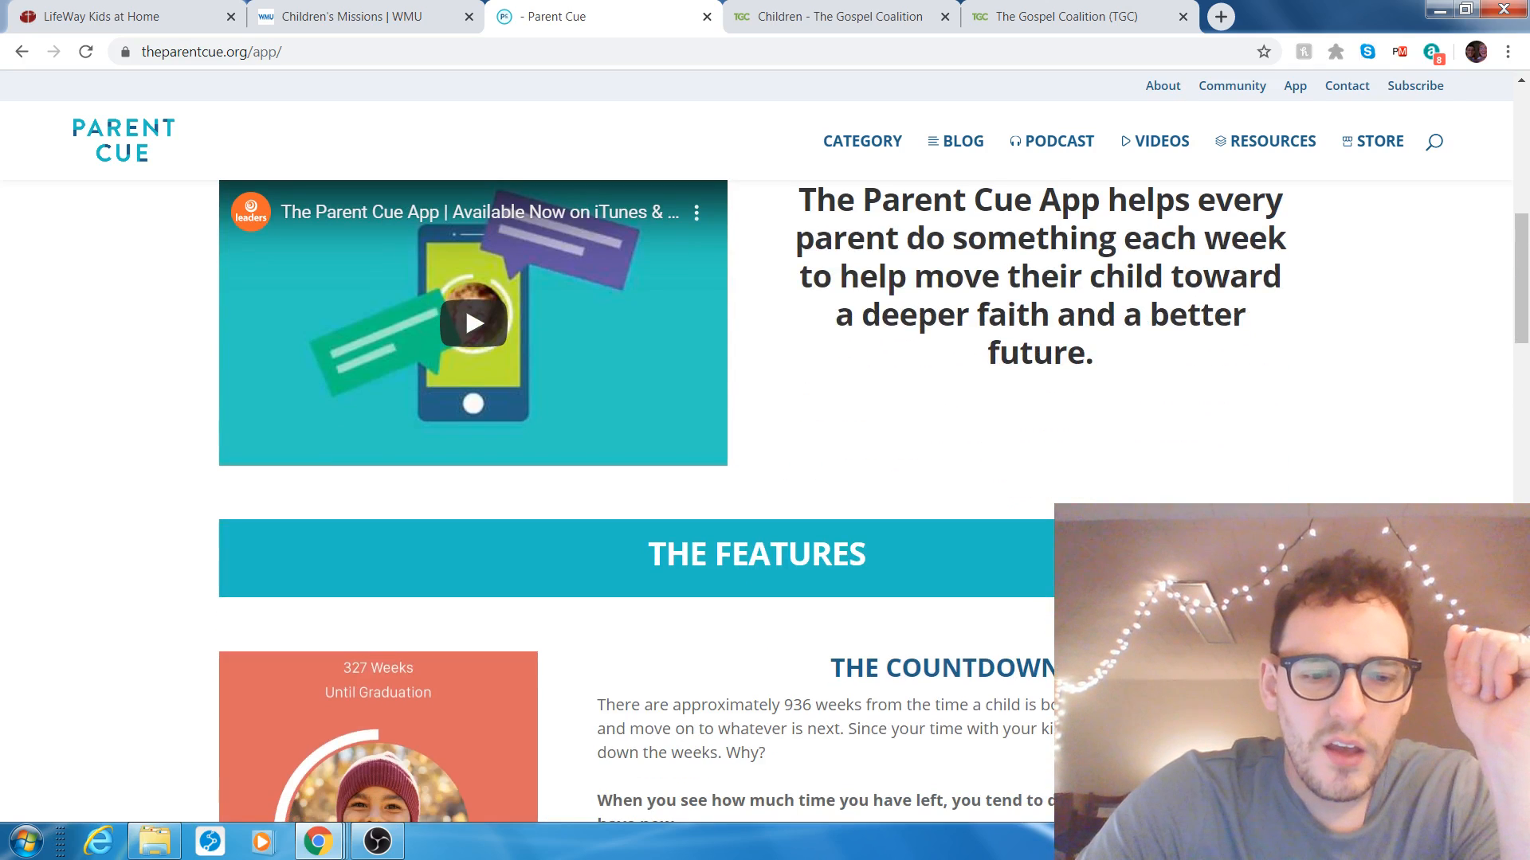
{"action": "scroll", "scroll_direction": "down", "scroll_amount": 3}
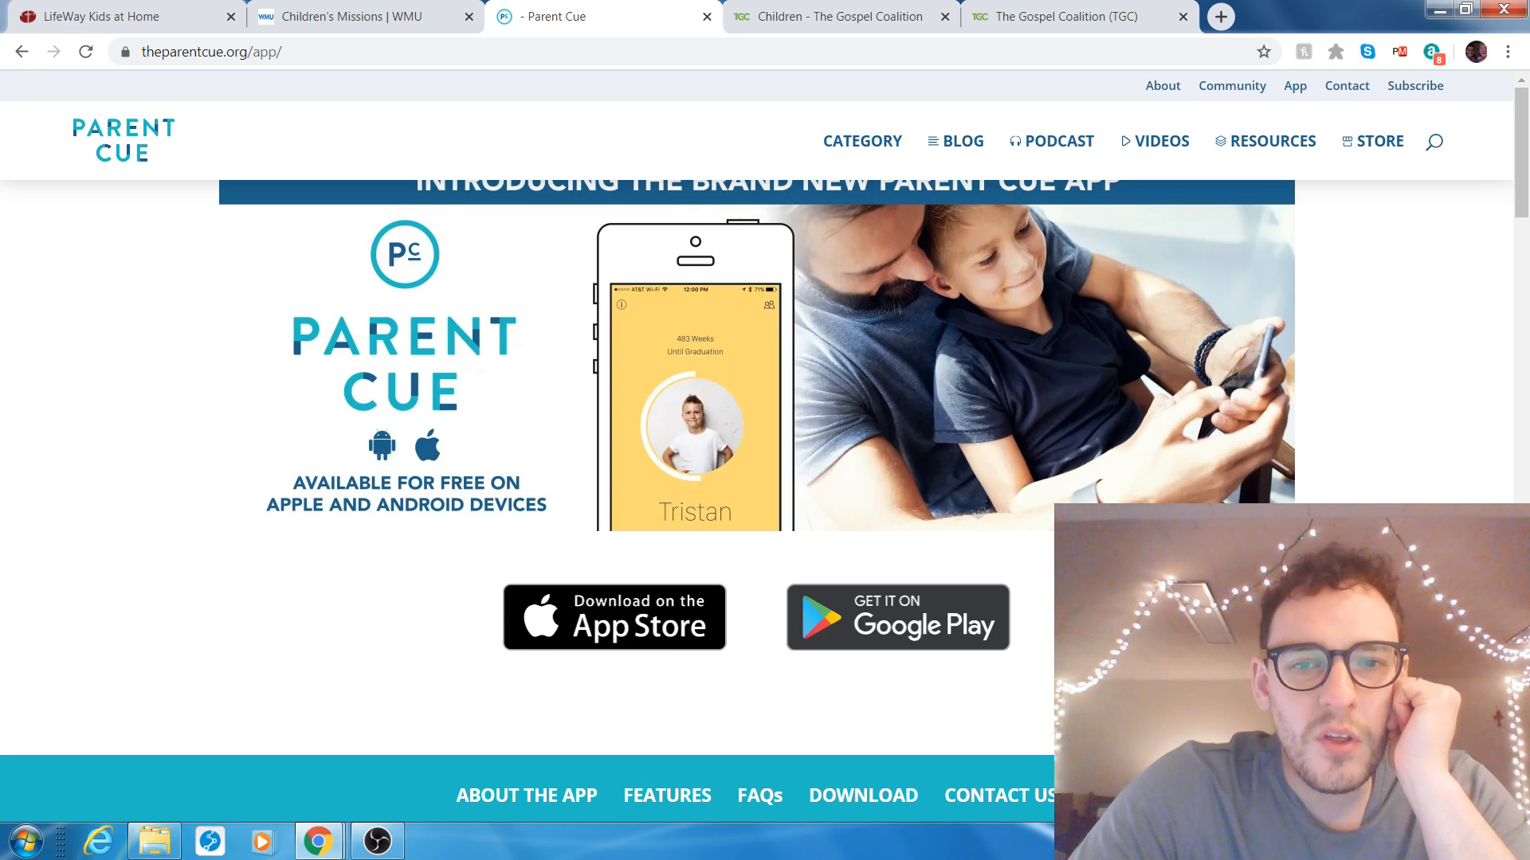
{"action": "scroll", "scroll_direction": "down", "scroll_amount": 3}
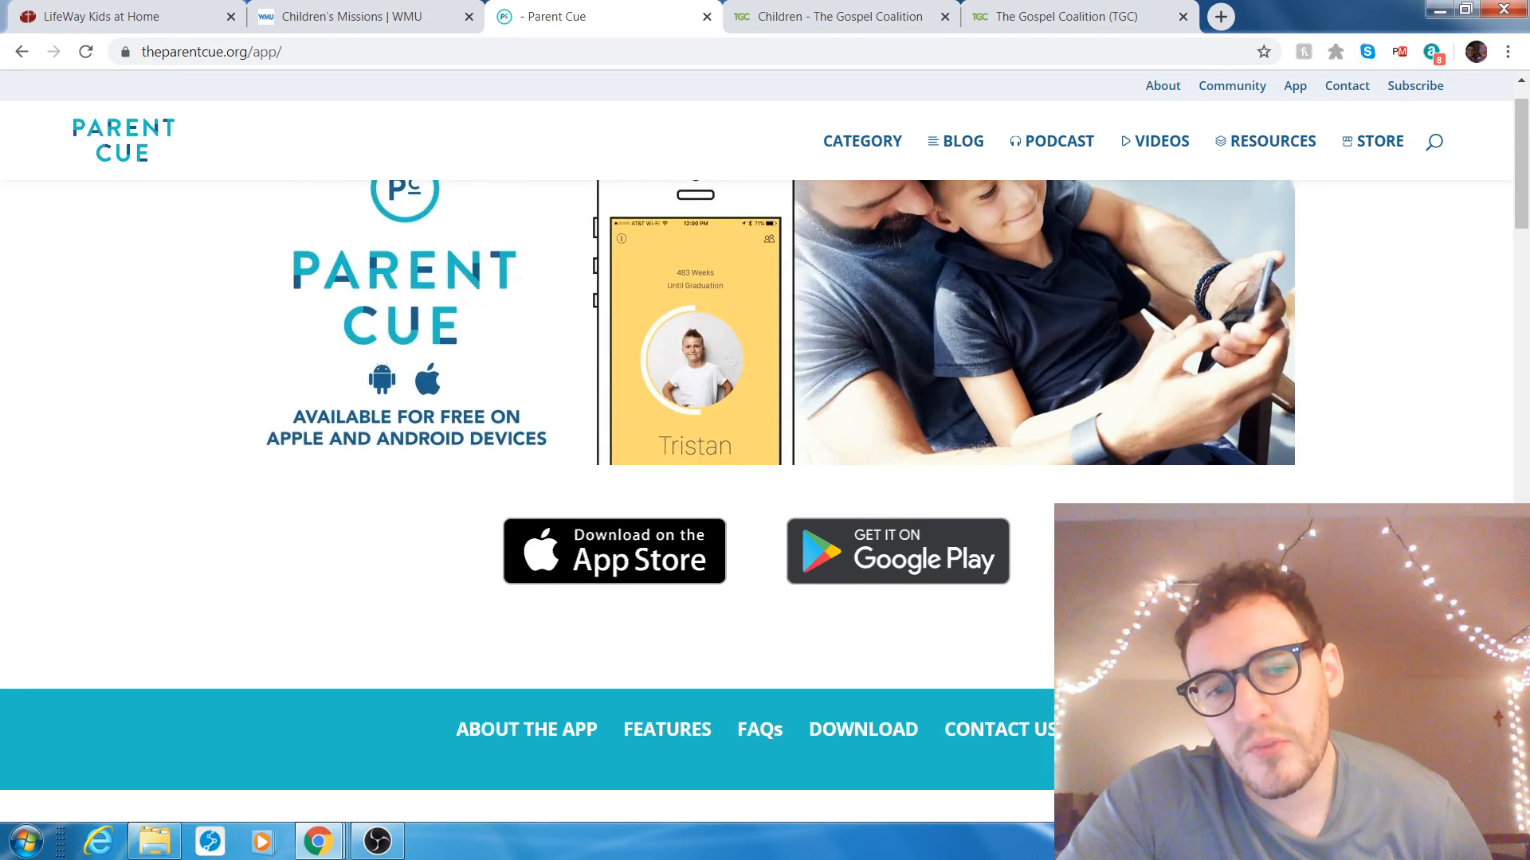
{"action": "scroll", "scroll_direction": "down", "scroll_amount": 3}
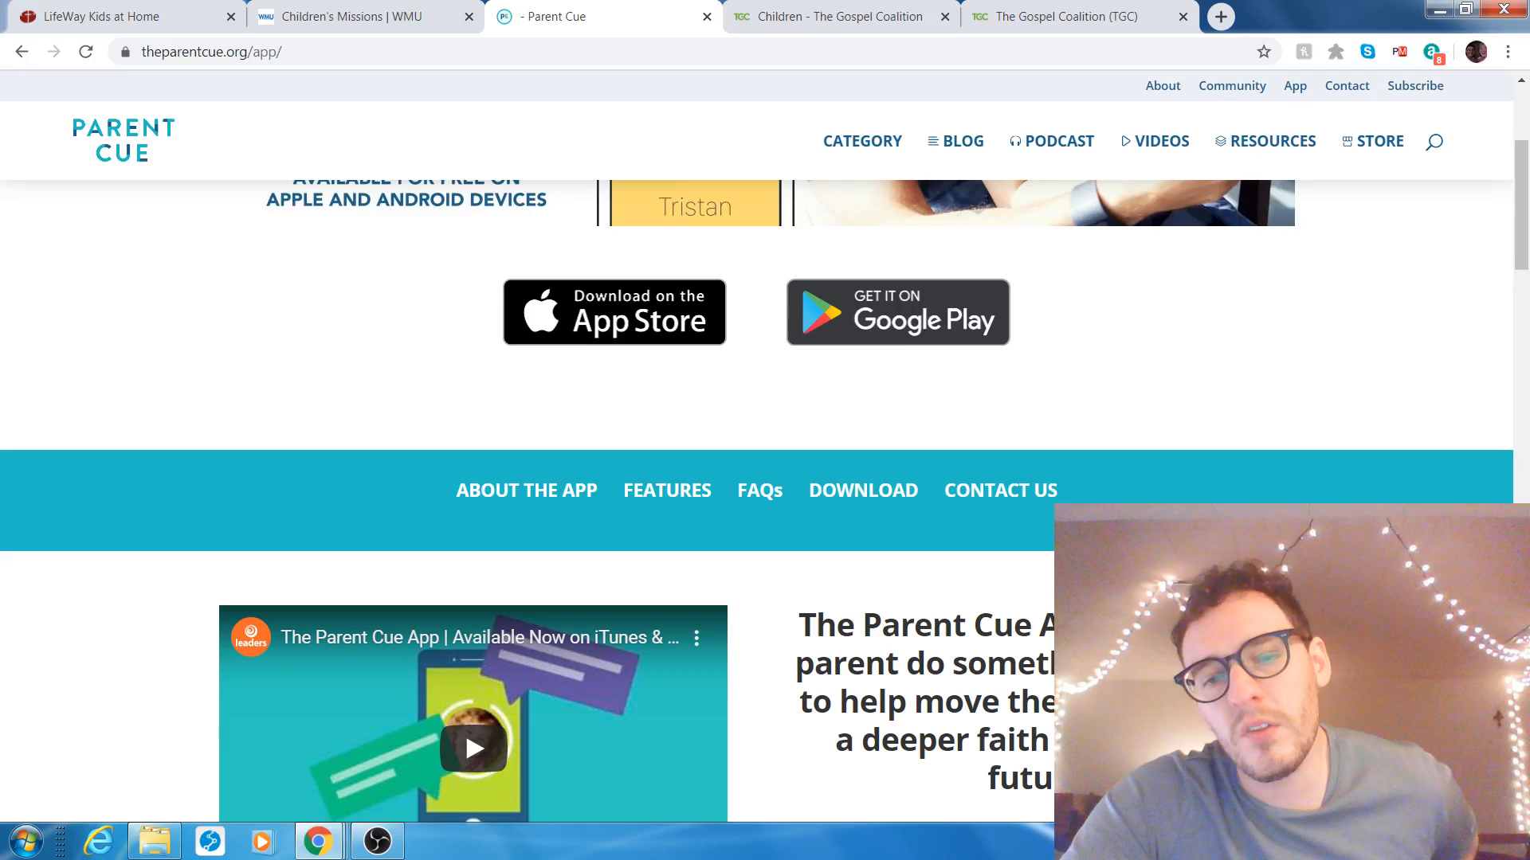
{"action": "scroll", "scroll_direction": "down", "scroll_amount": 3}
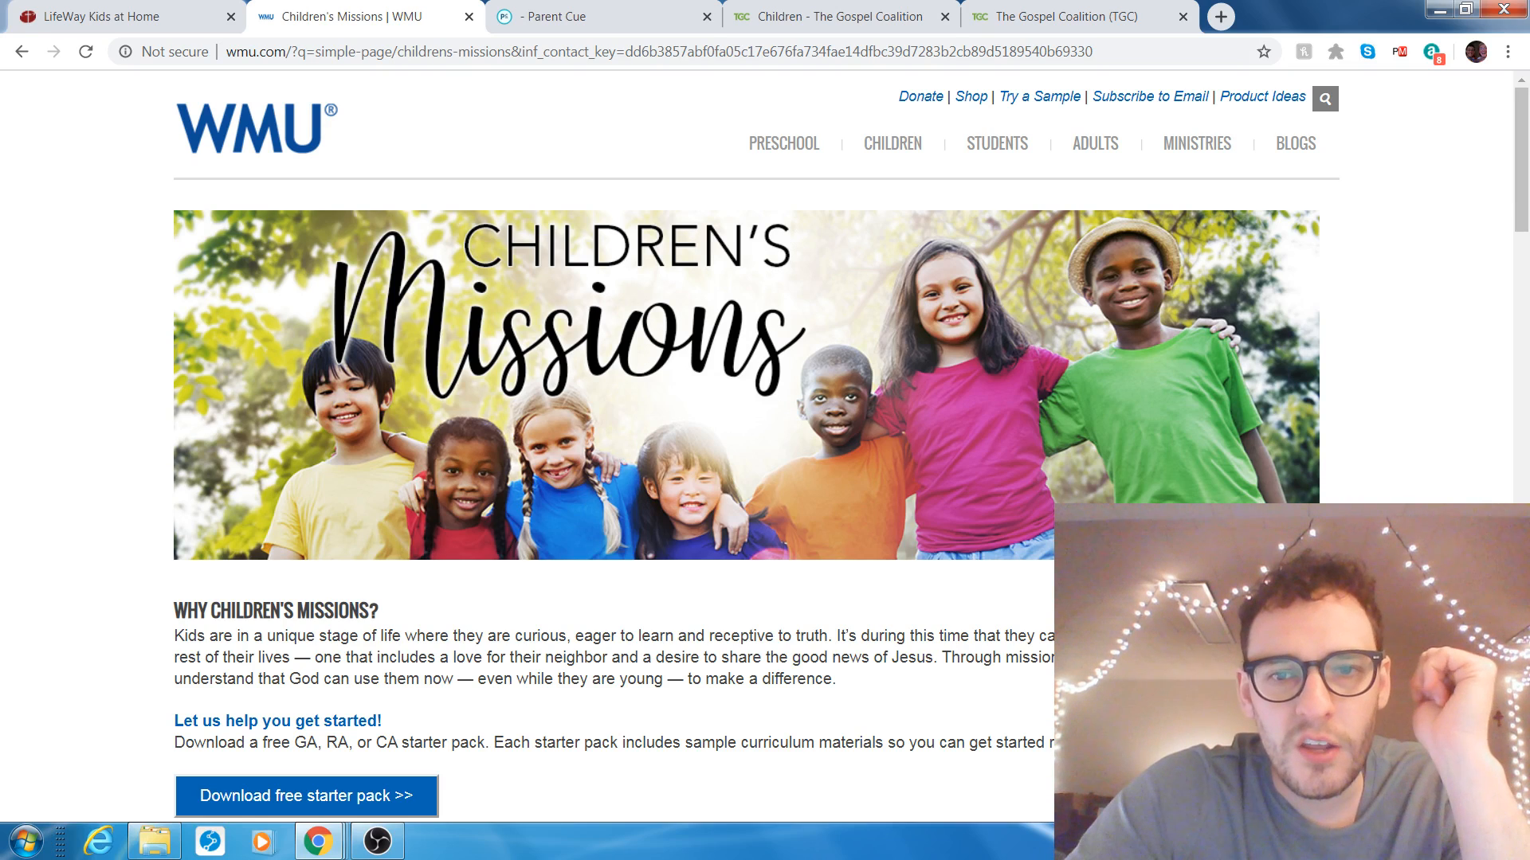
Scroll down WMU's free missions discipleship resources and GA/RA downloads.
{"action": "scroll", "scroll_direction": "down", "scroll_amount": 3}
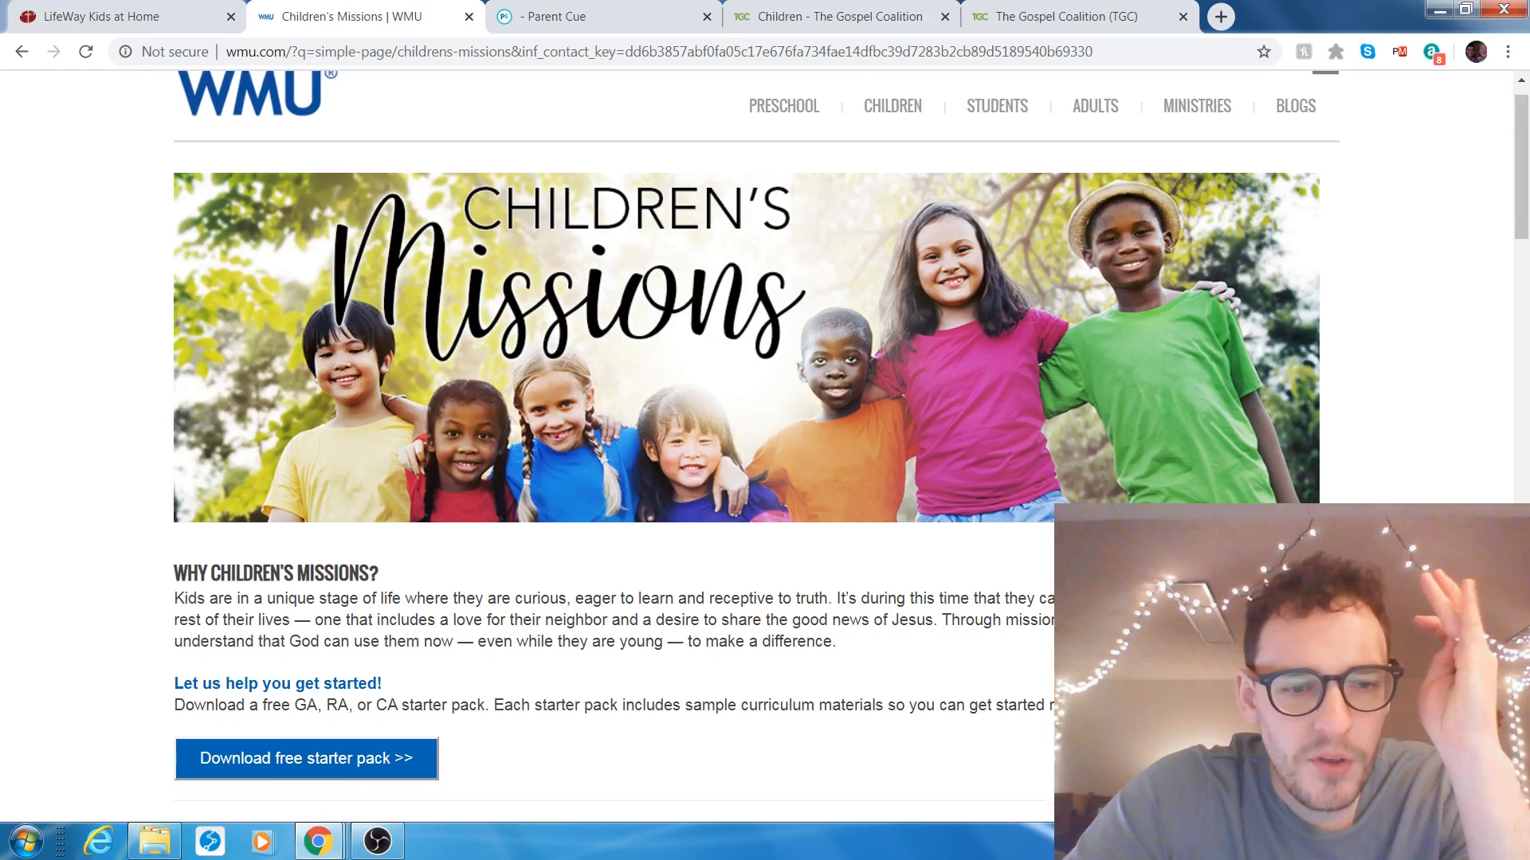
{"action": "scroll", "scroll_direction": "down", "scroll_amount": 3}
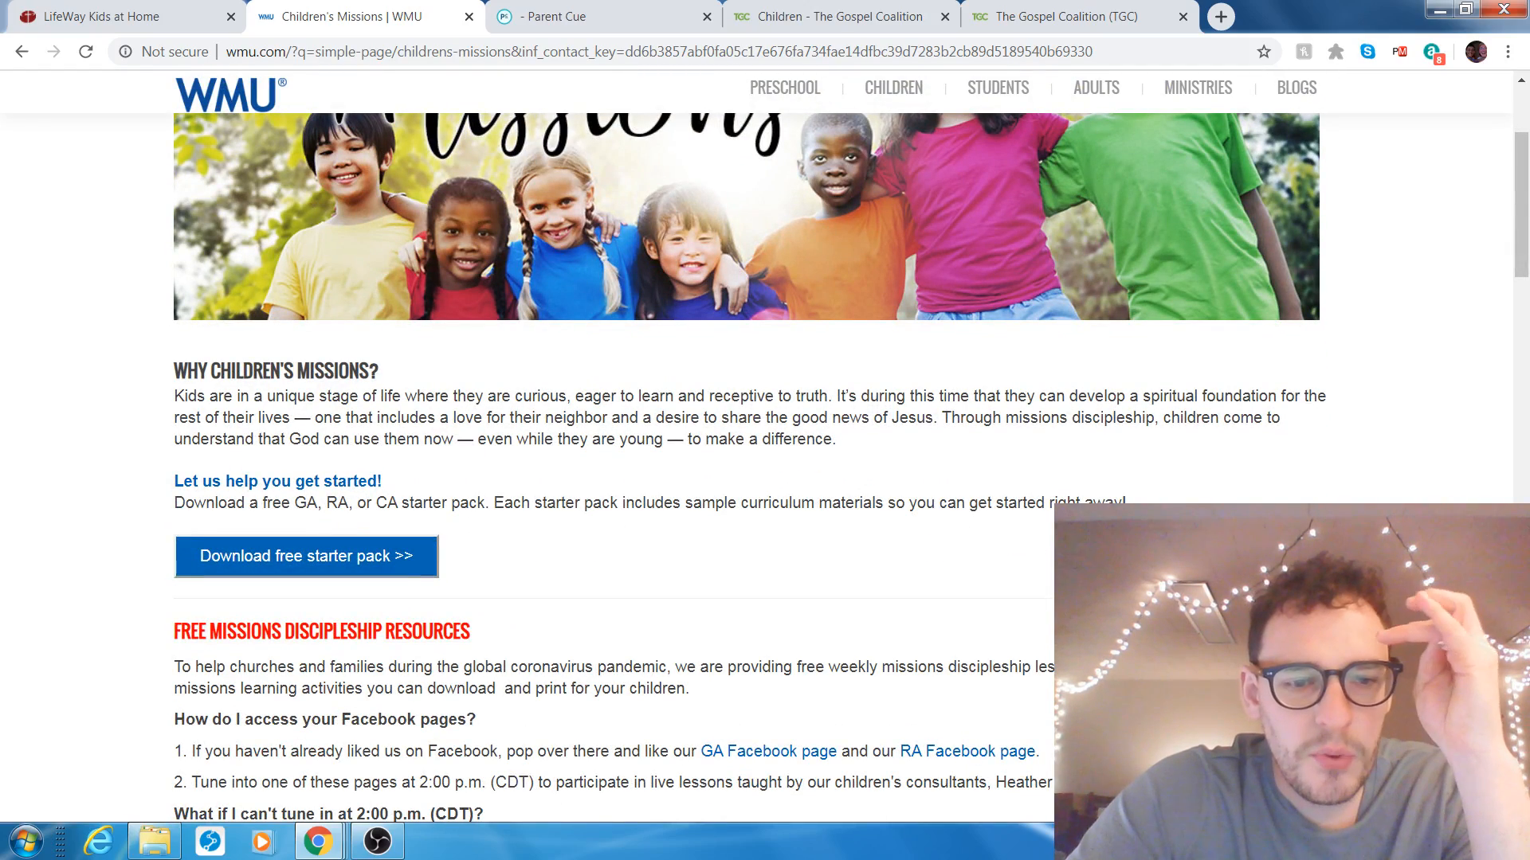
{"action": "scroll", "scroll_direction": "down", "scroll_amount": 3}
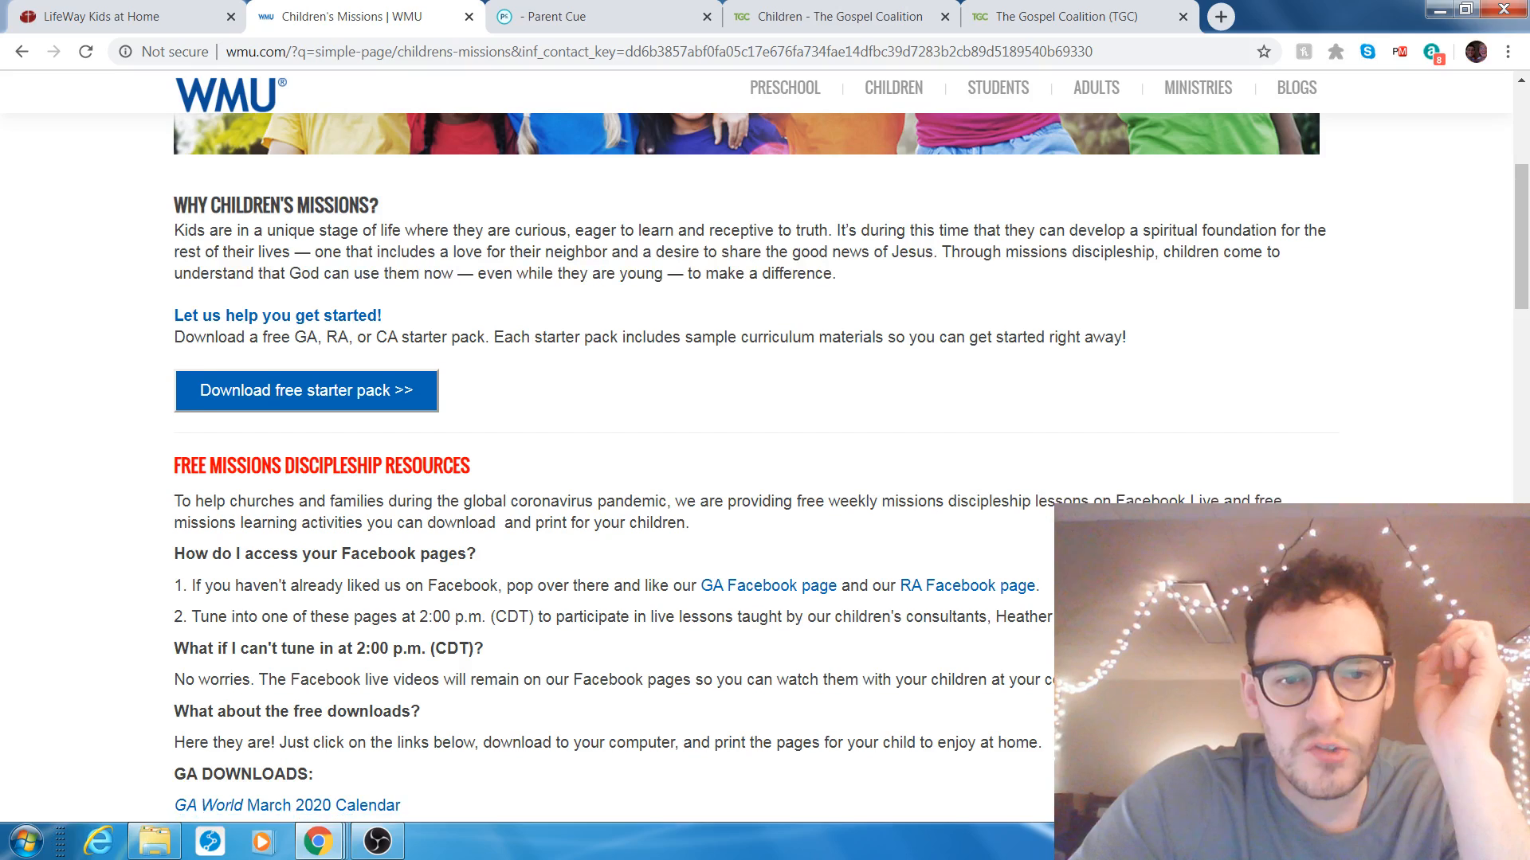
{"action": "scroll", "scroll_direction": "down", "scroll_amount": 3}
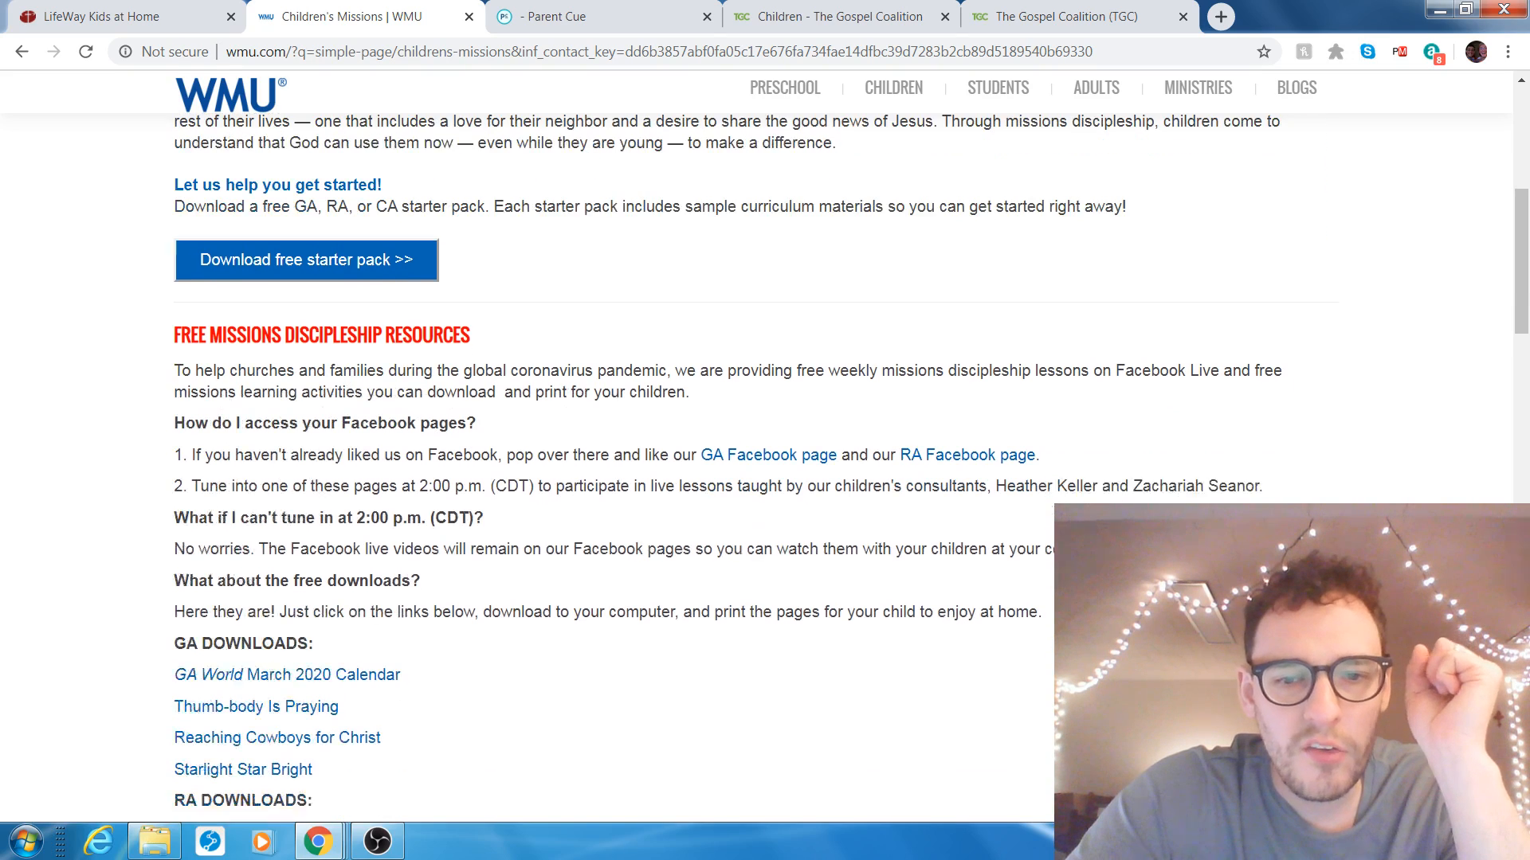
{"action": "scroll", "scroll_direction": "down", "scroll_amount": 3}
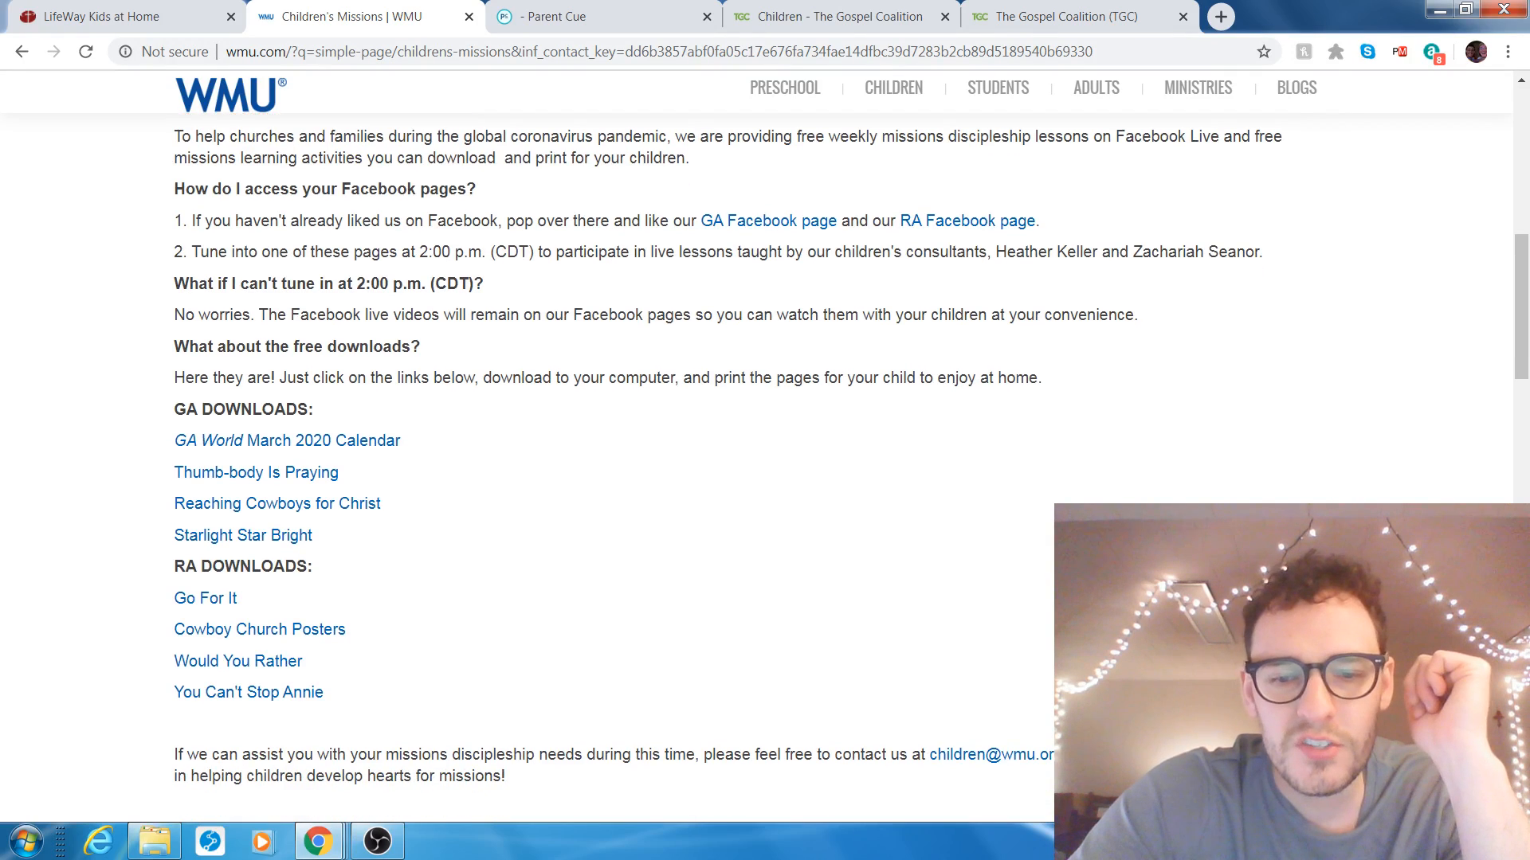
{"action": "scroll", "scroll_direction": "down", "scroll_amount": 3}
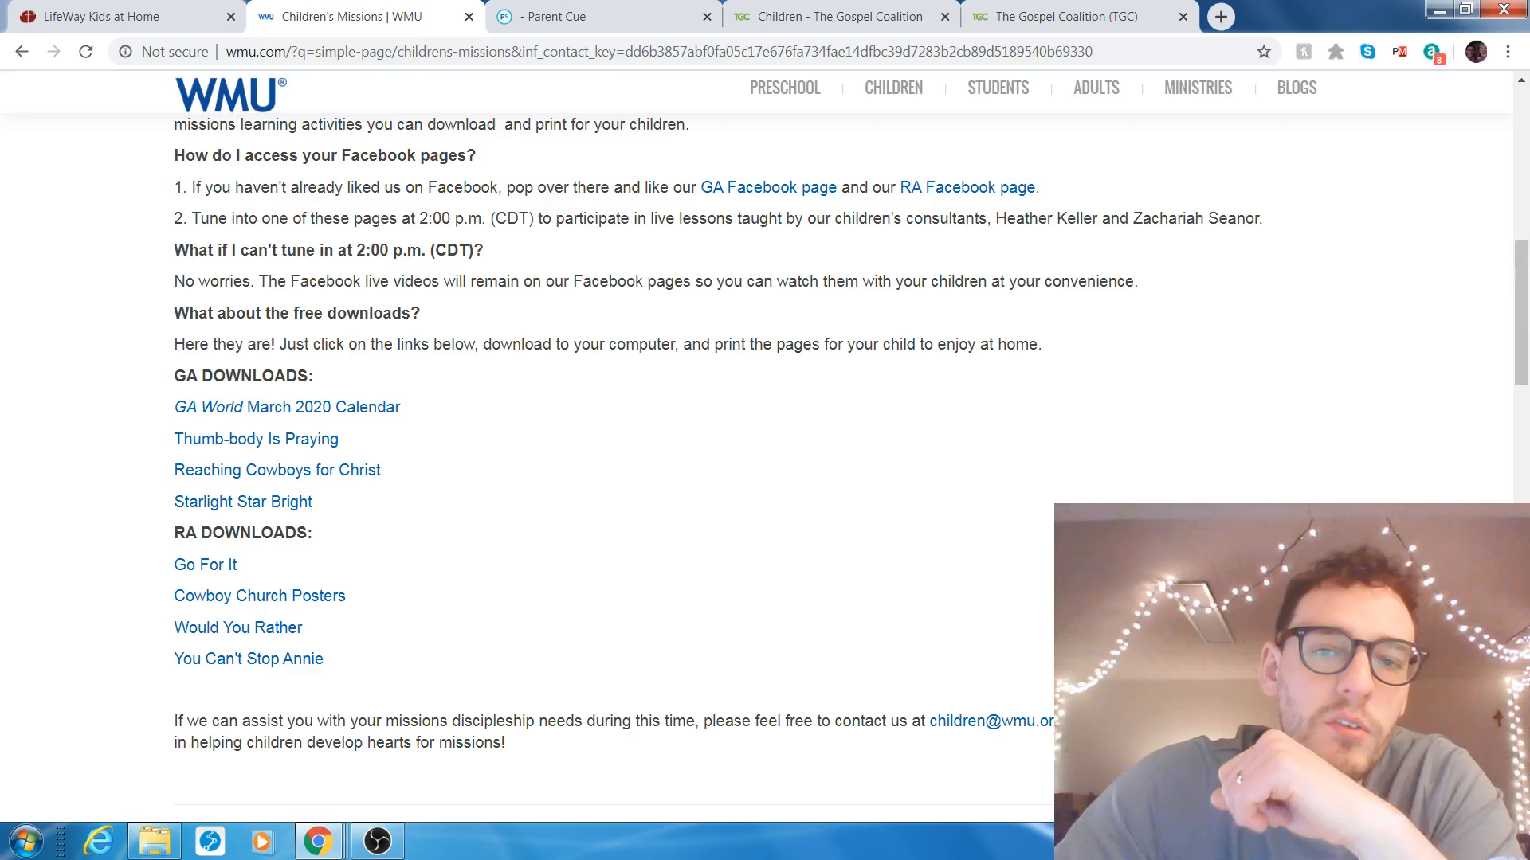
Scroll back over the WMU page, then return to the LifeWay Kids at Home article.
{"action": "scroll", "scroll_direction": "up", "scroll_amount": 3}
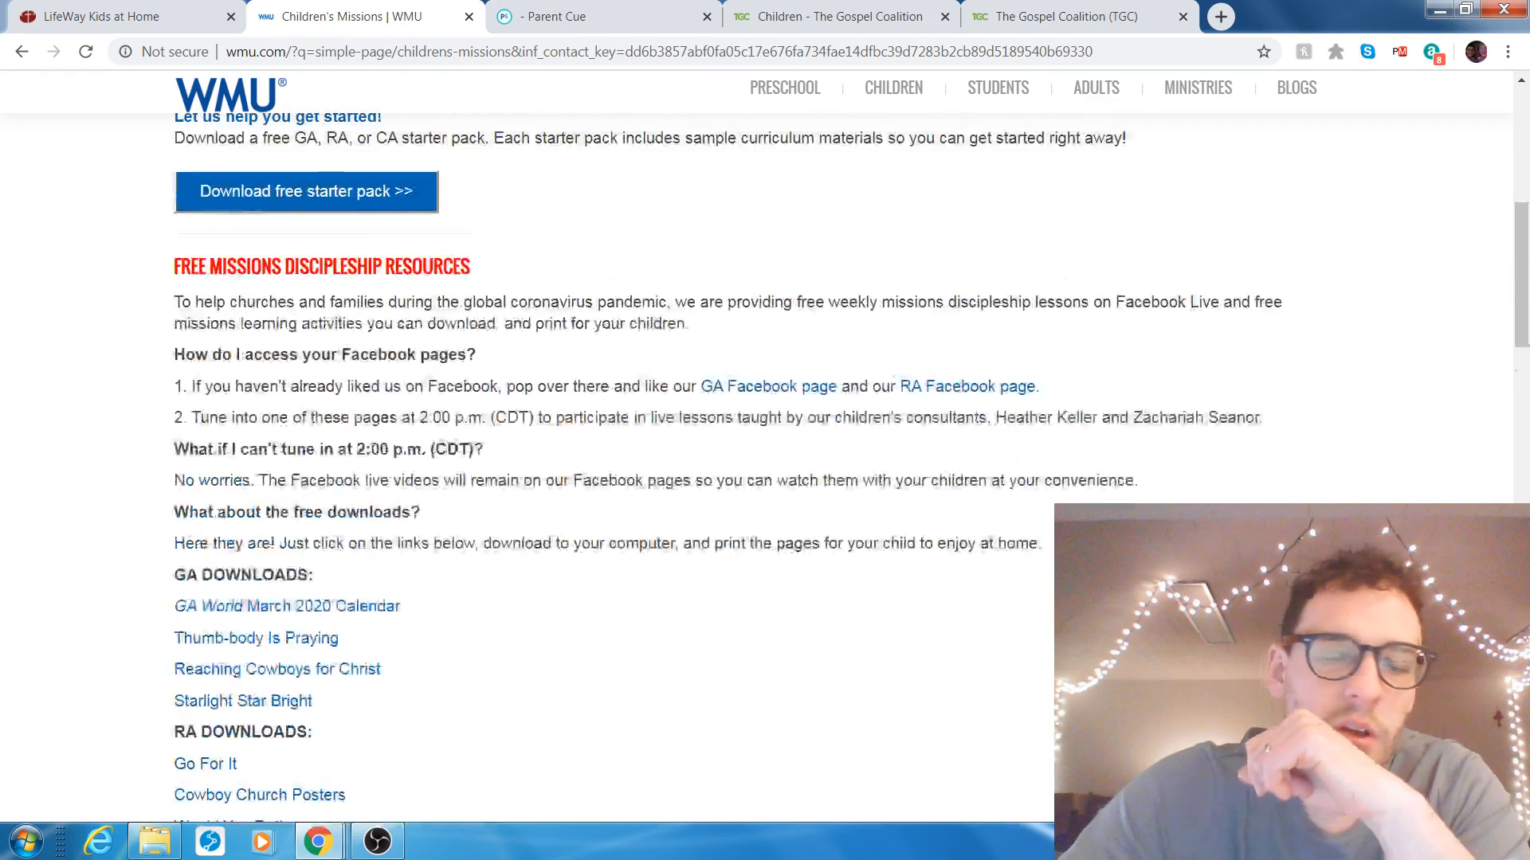
{"action": "scroll", "scroll_direction": "up", "scroll_amount": 3}
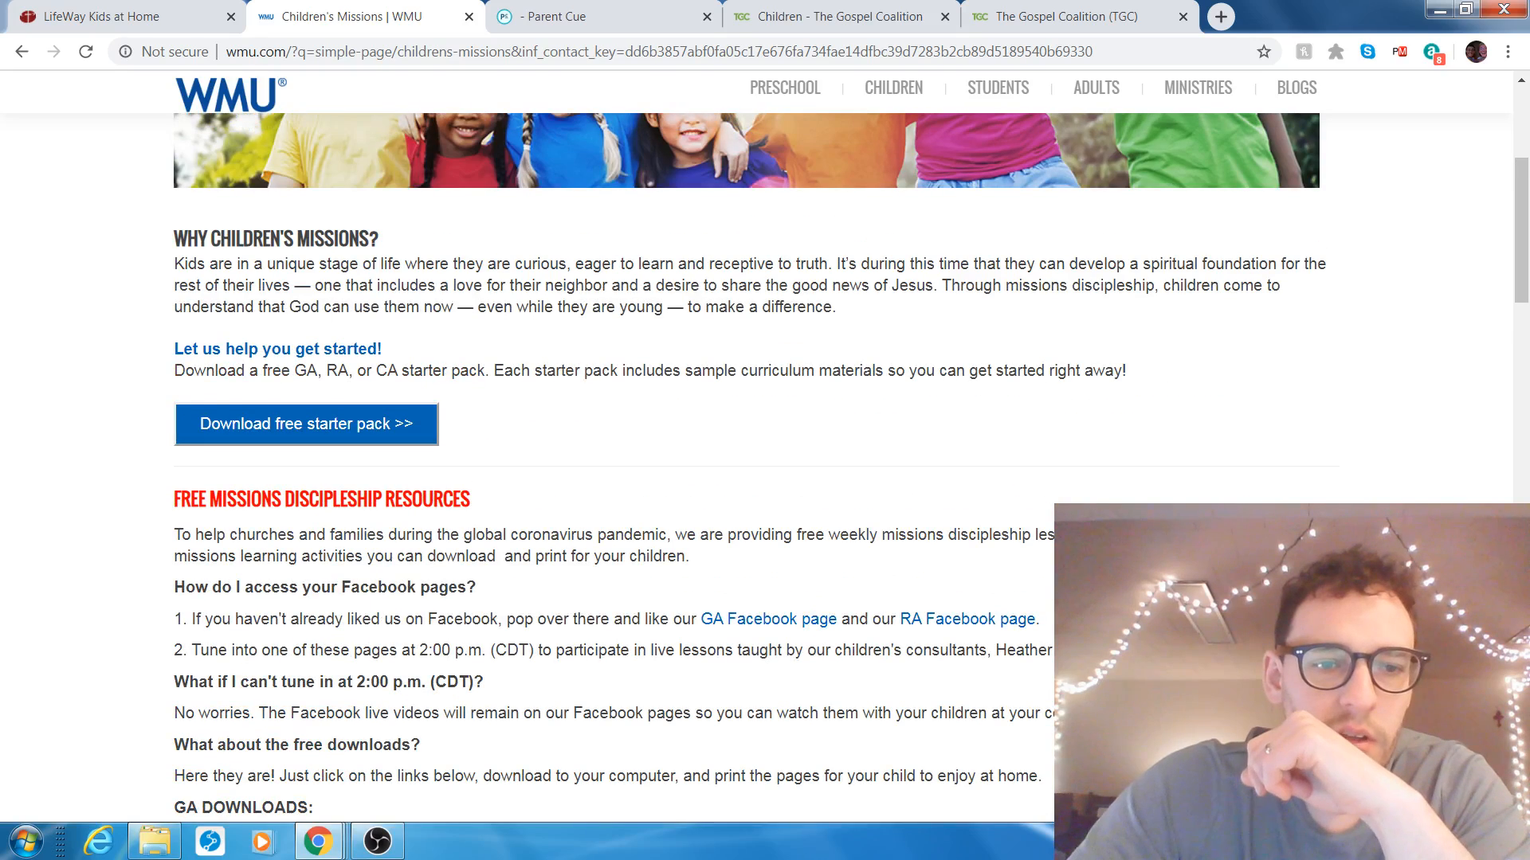
{"action": "scroll", "scroll_direction": "up", "scroll_amount": 3}
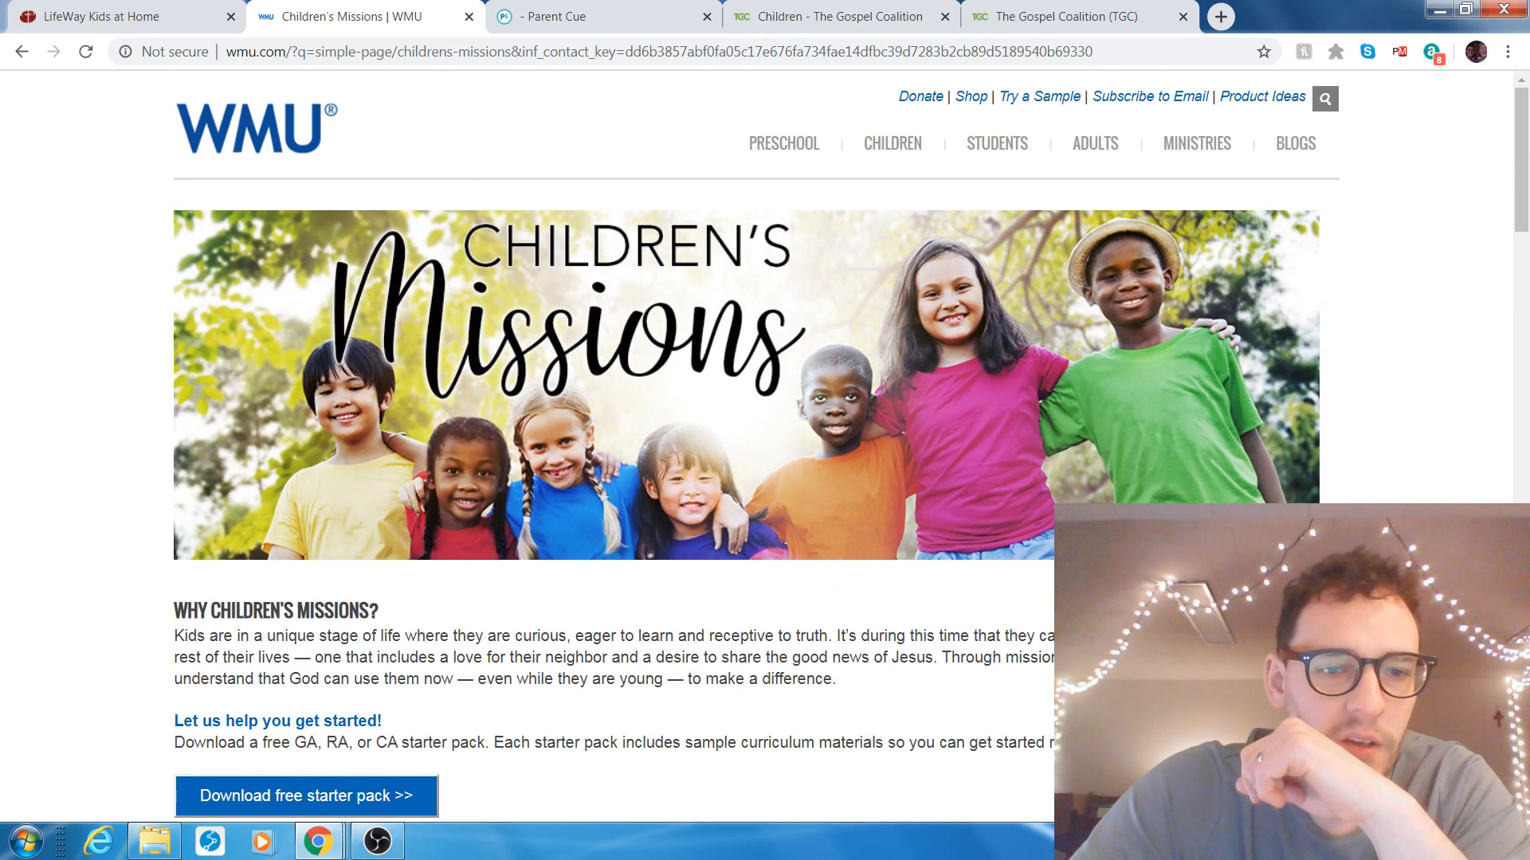
{"action": "scroll", "scroll_direction": "down", "scroll_amount": 3}
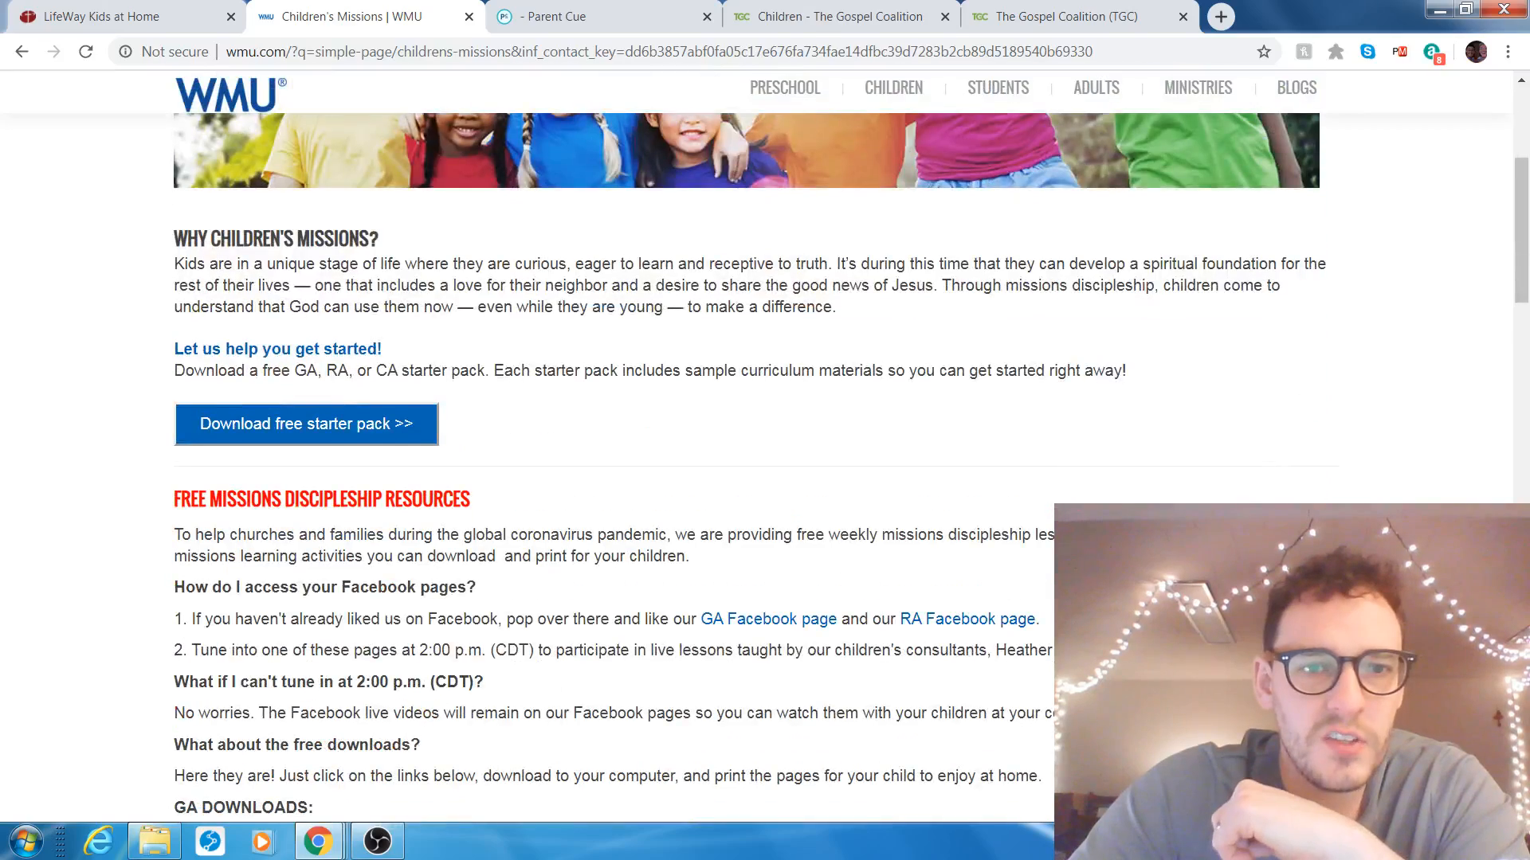
{"action": "scroll", "scroll_direction": "down", "scroll_amount": 3}
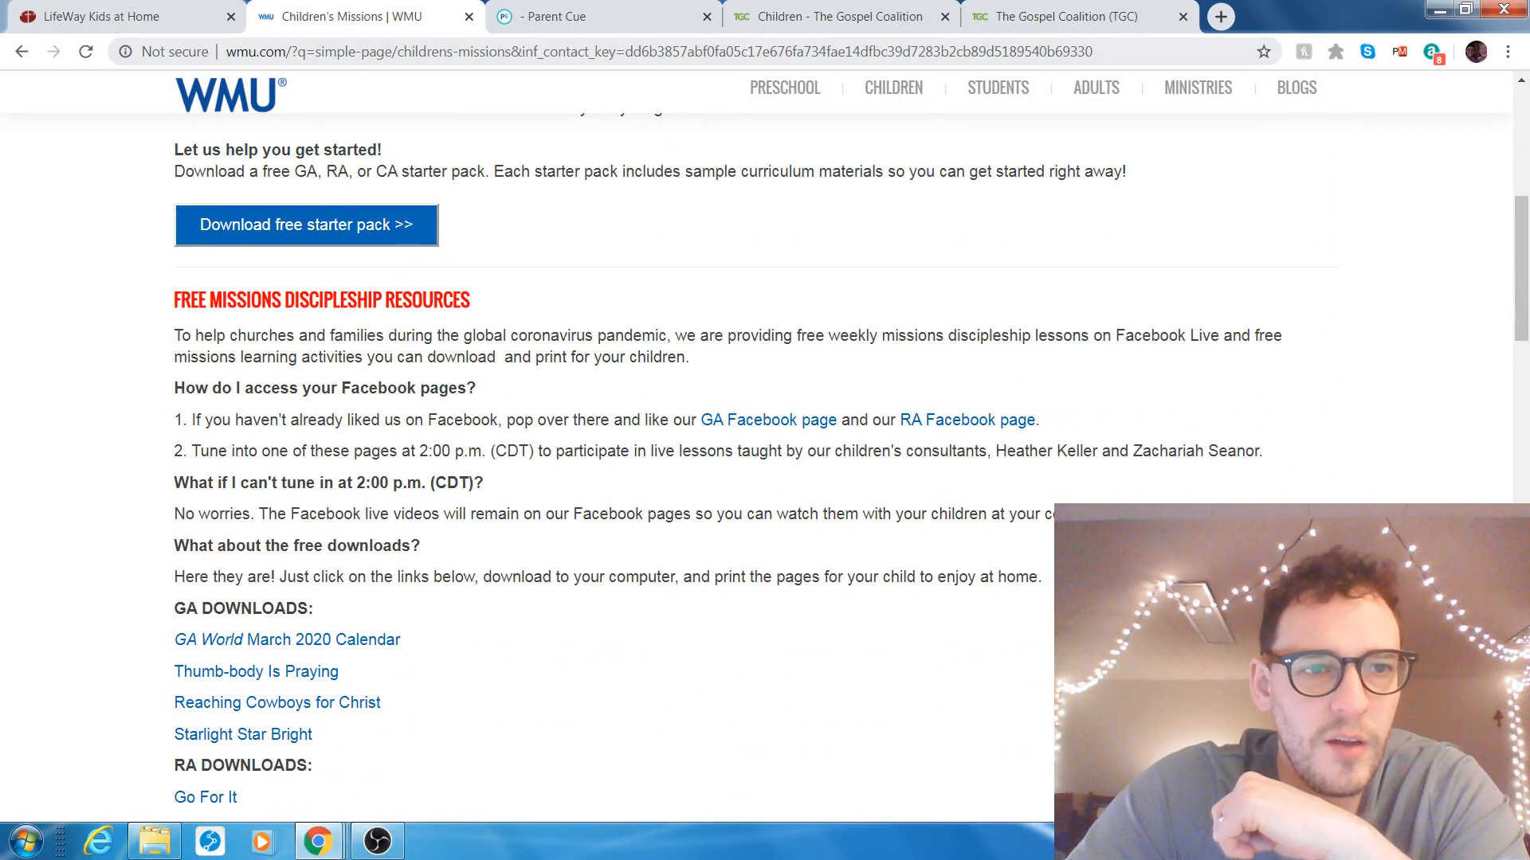
{"action": "left_click", "coordinate": [117, 16]}
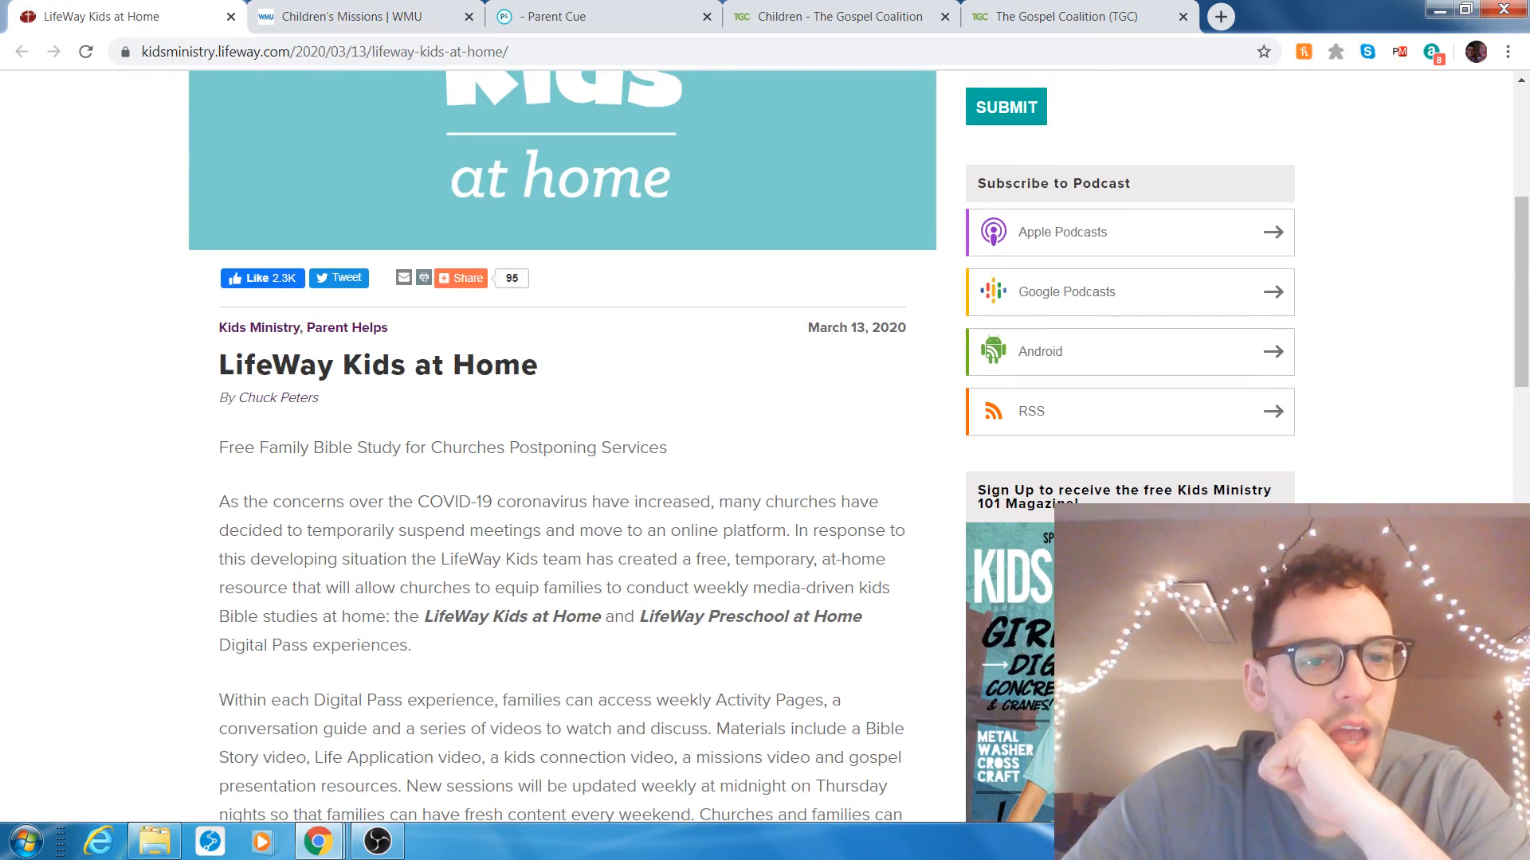
Read through the LifeWay article's Digital Pass access steps and Gospel Project usage permissions.
{"action": "scroll", "scroll_direction": "down", "scroll_amount": 3}
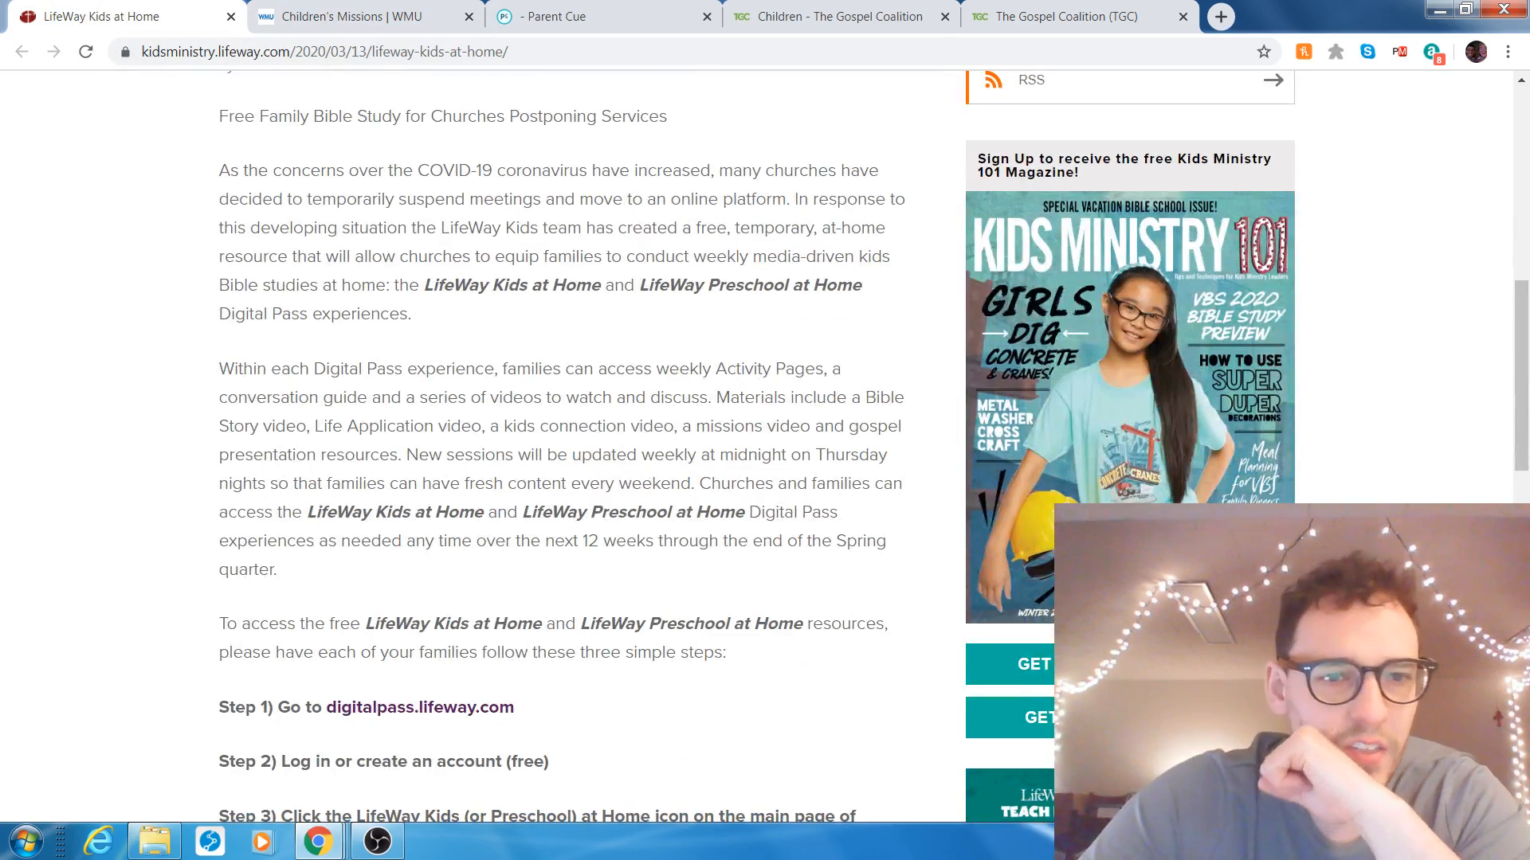
{"action": "scroll", "scroll_direction": "up", "scroll_amount": 3}
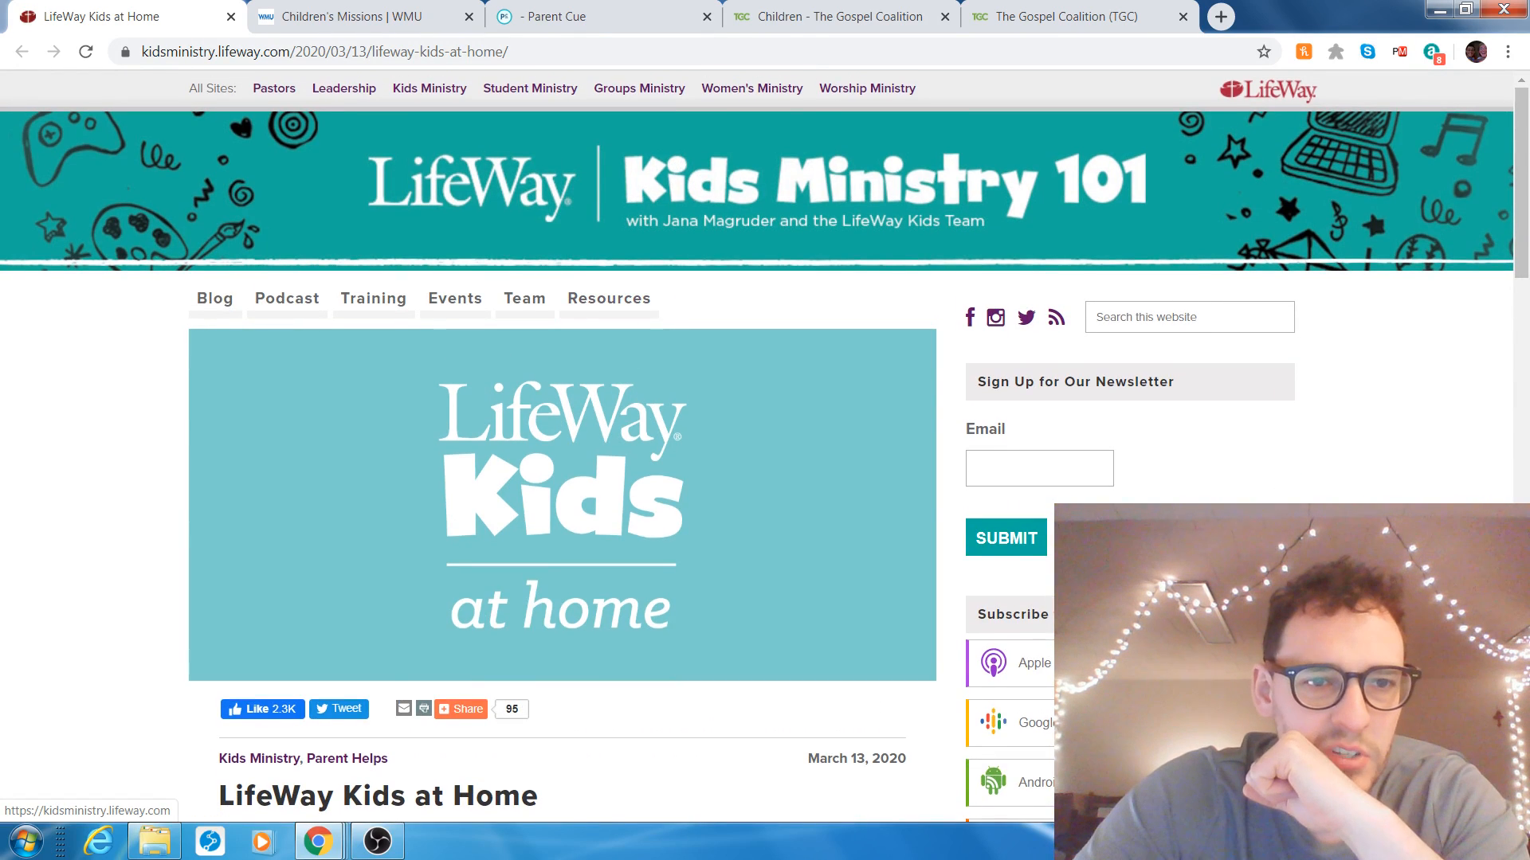
{"action": "scroll", "scroll_direction": "down", "scroll_amount": 3}
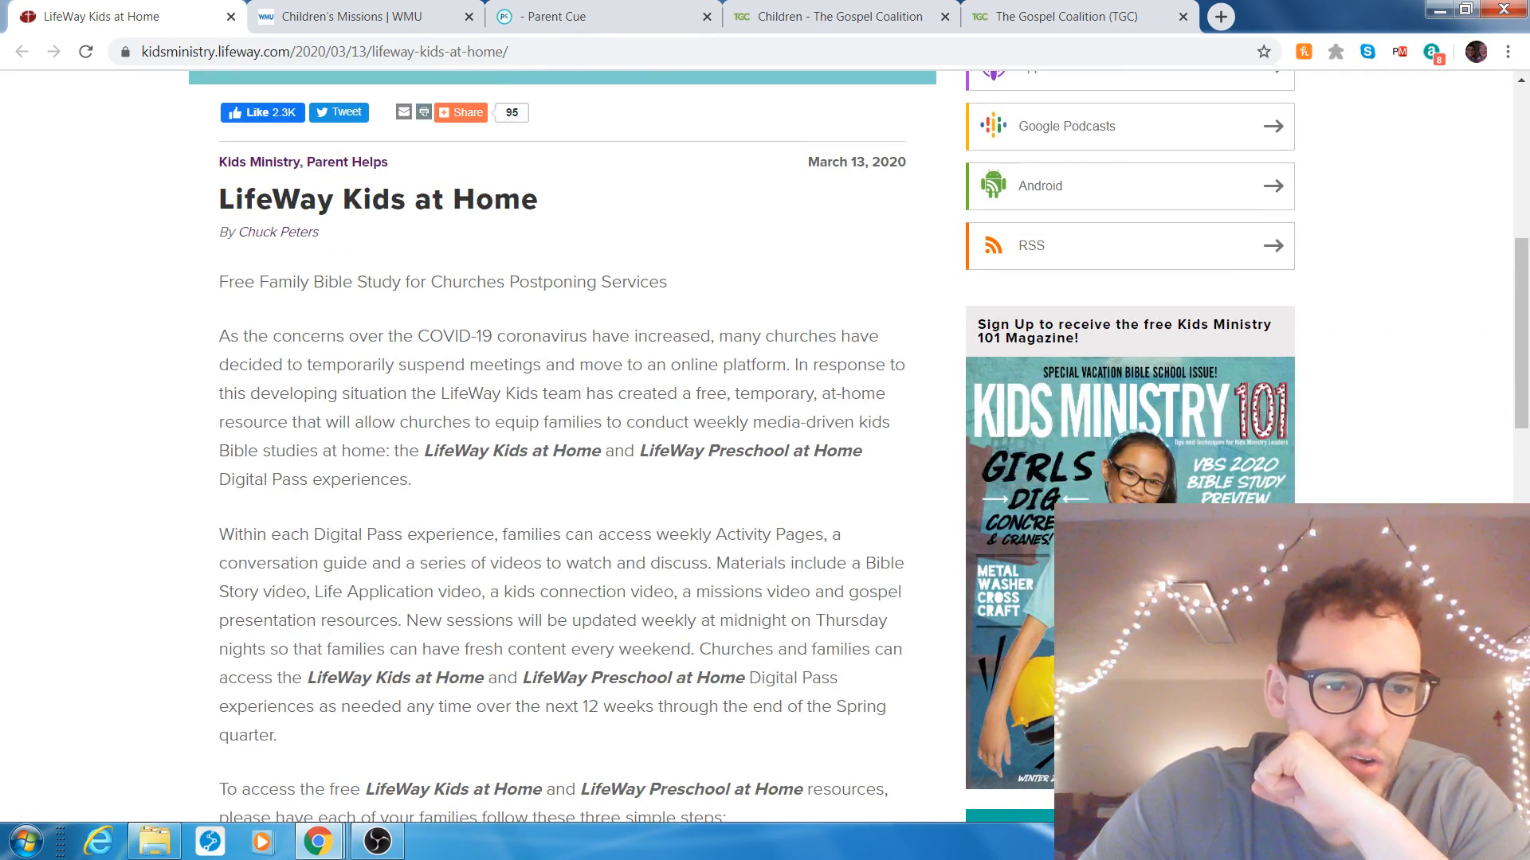
{"action": "scroll", "scroll_direction": "down", "scroll_amount": 3}
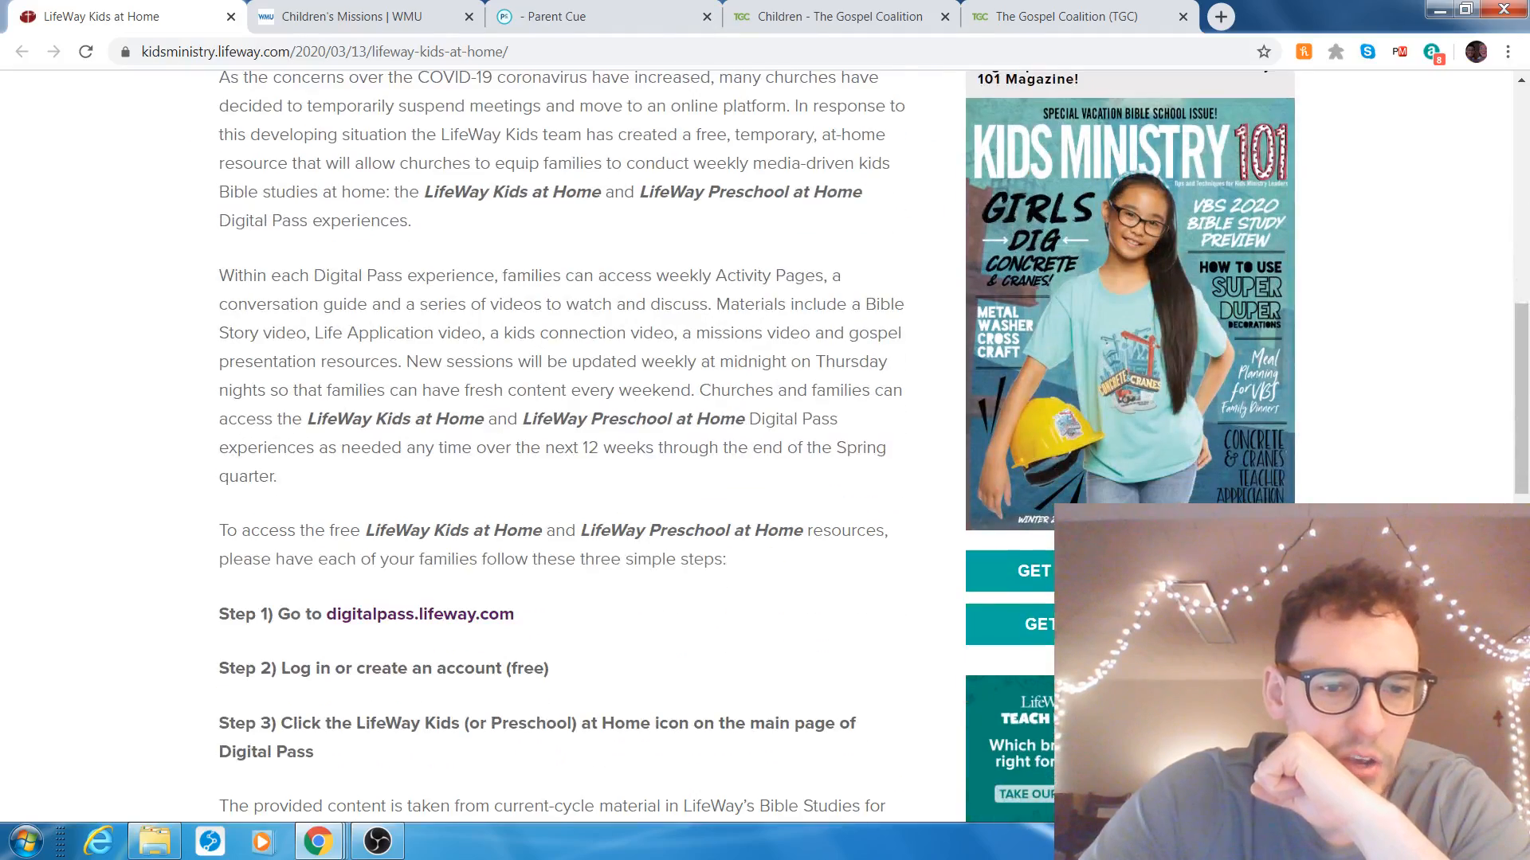
{"action": "scroll", "scroll_direction": "down", "scroll_amount": 3}
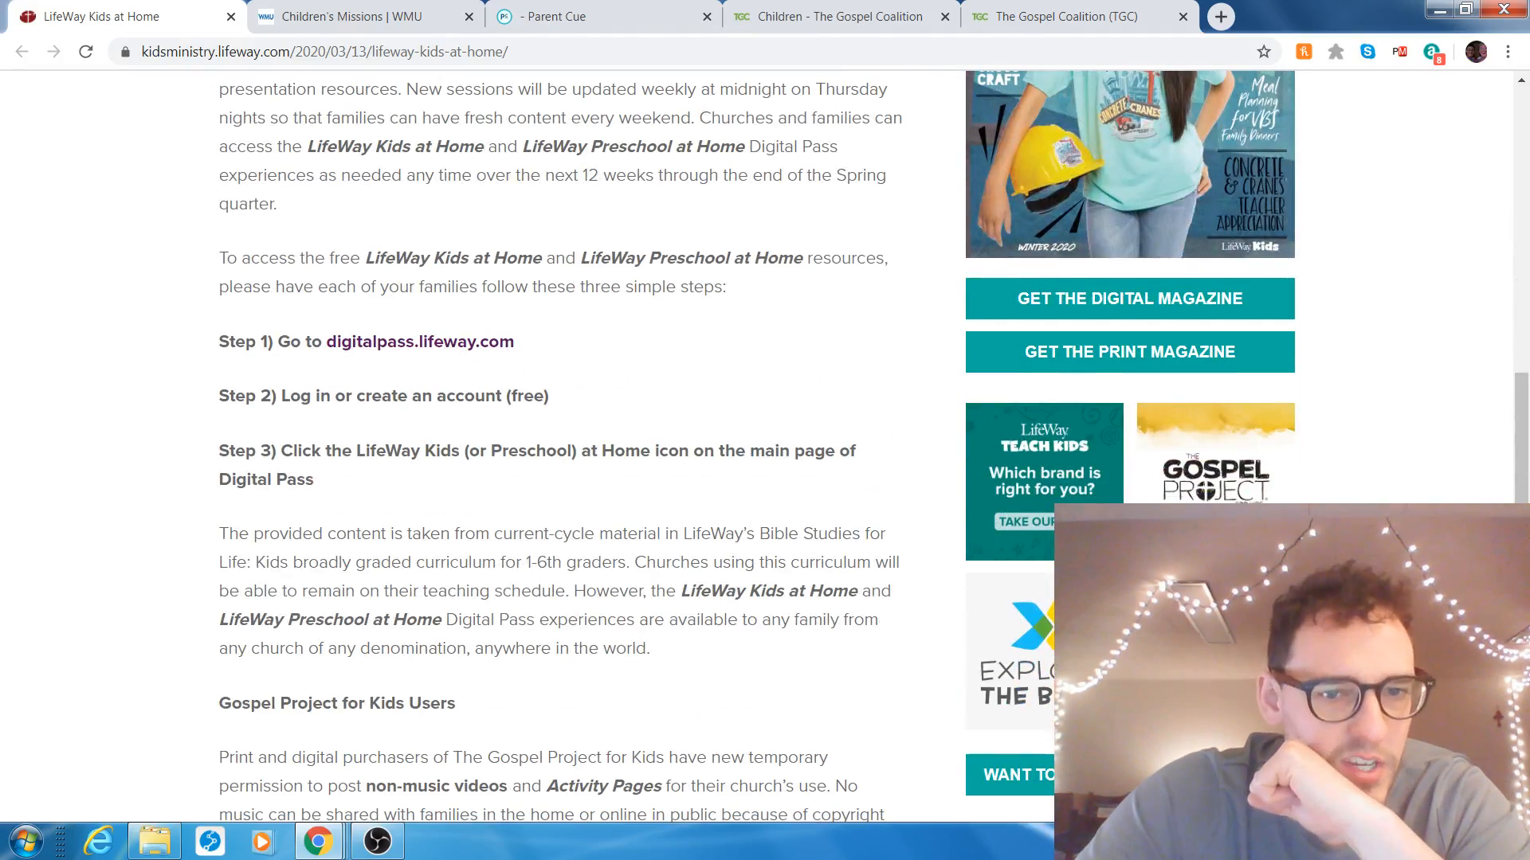
{"action": "scroll", "scroll_direction": "down", "scroll_amount": 3}
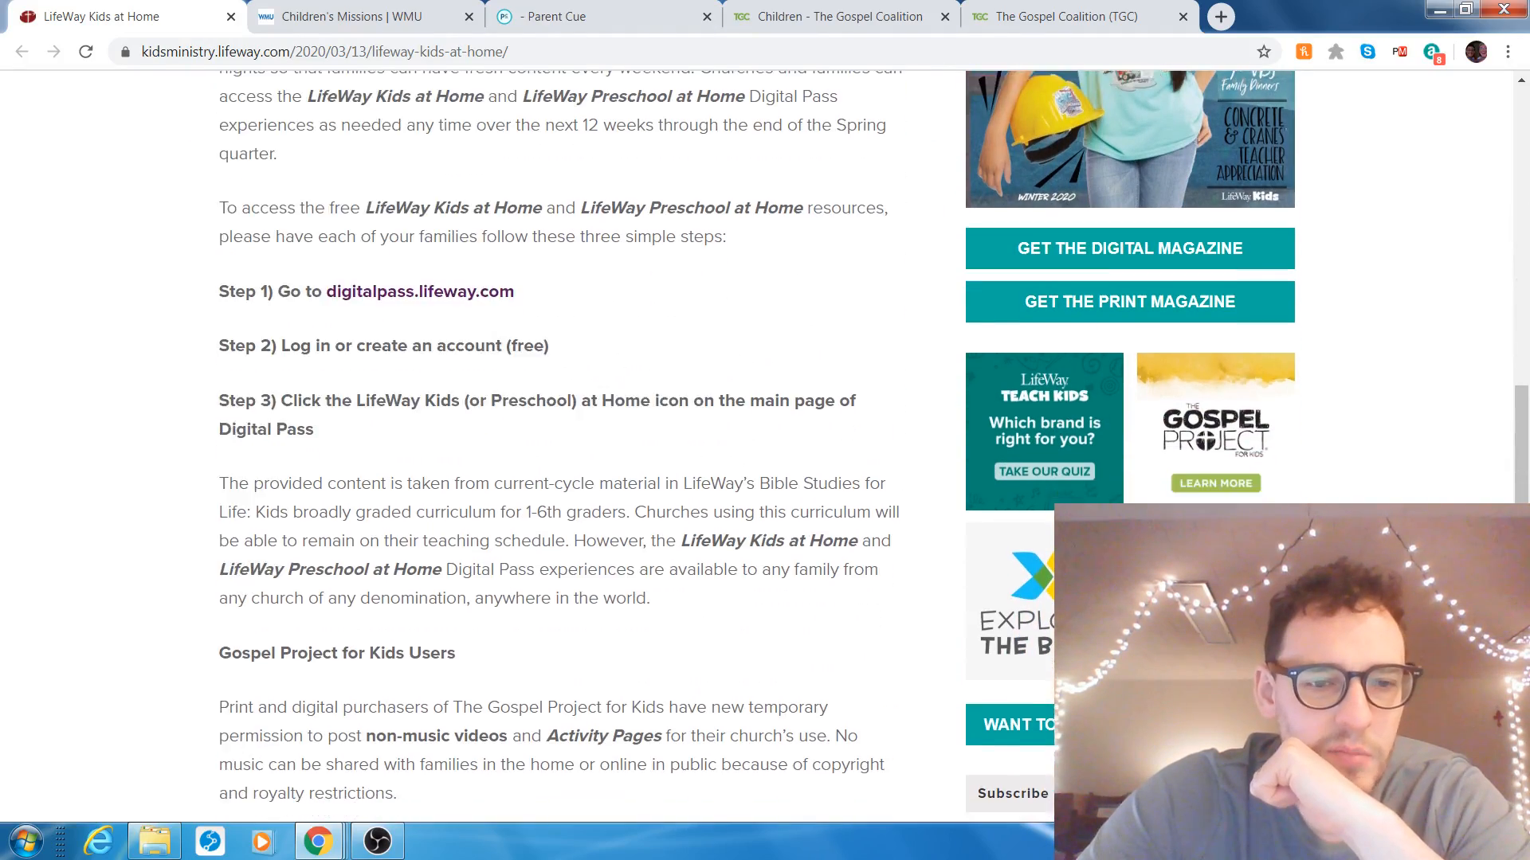
{"action": "scroll", "scroll_direction": "down", "scroll_amount": 3}
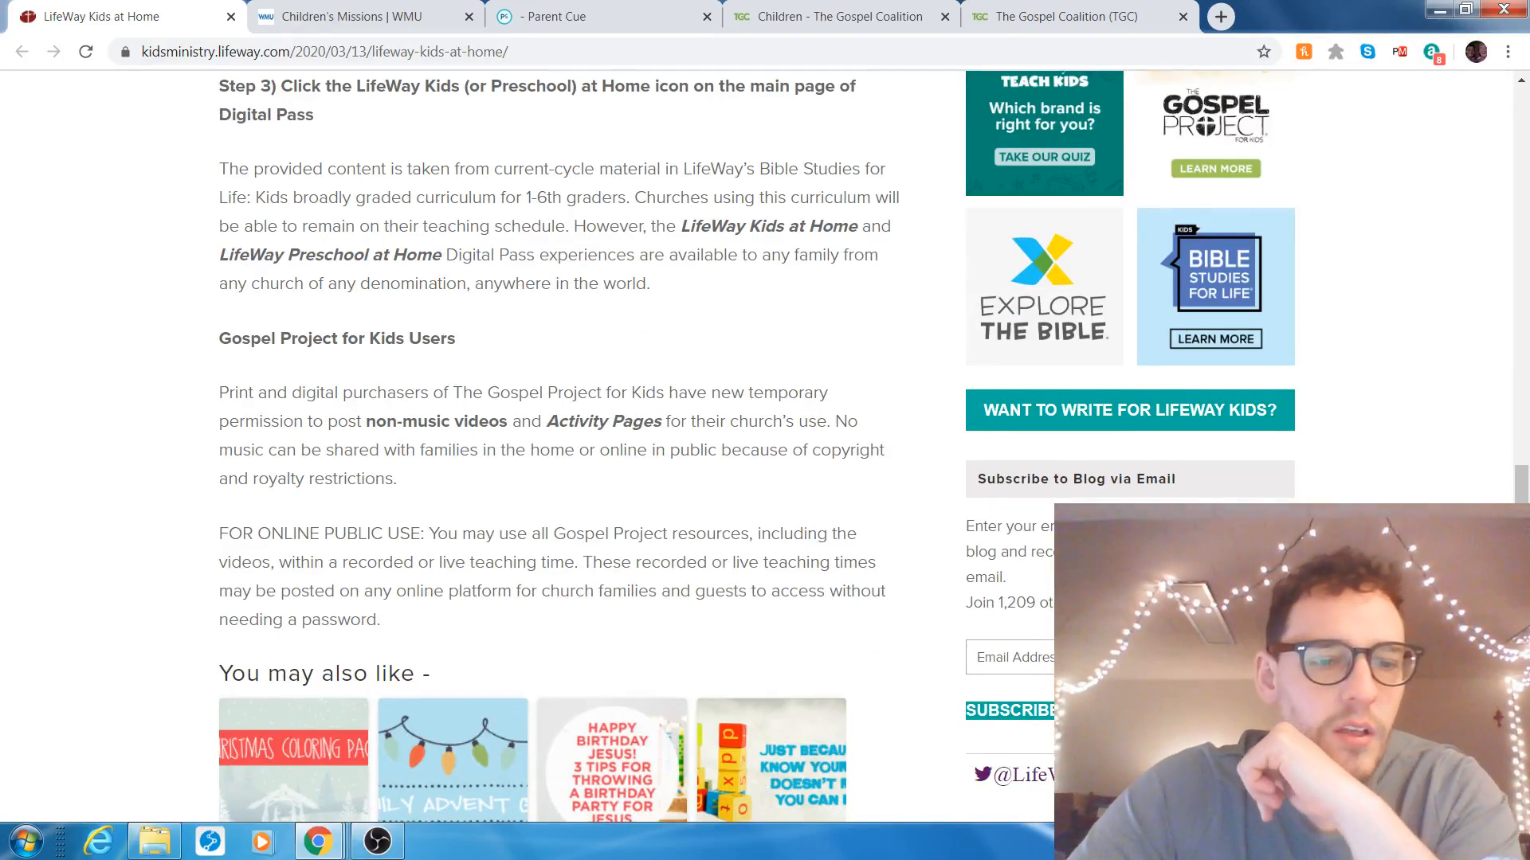
Scroll back over the article, then bring the OBS Studio window to the front.
{"action": "scroll", "scroll_direction": "up", "scroll_amount": 3}
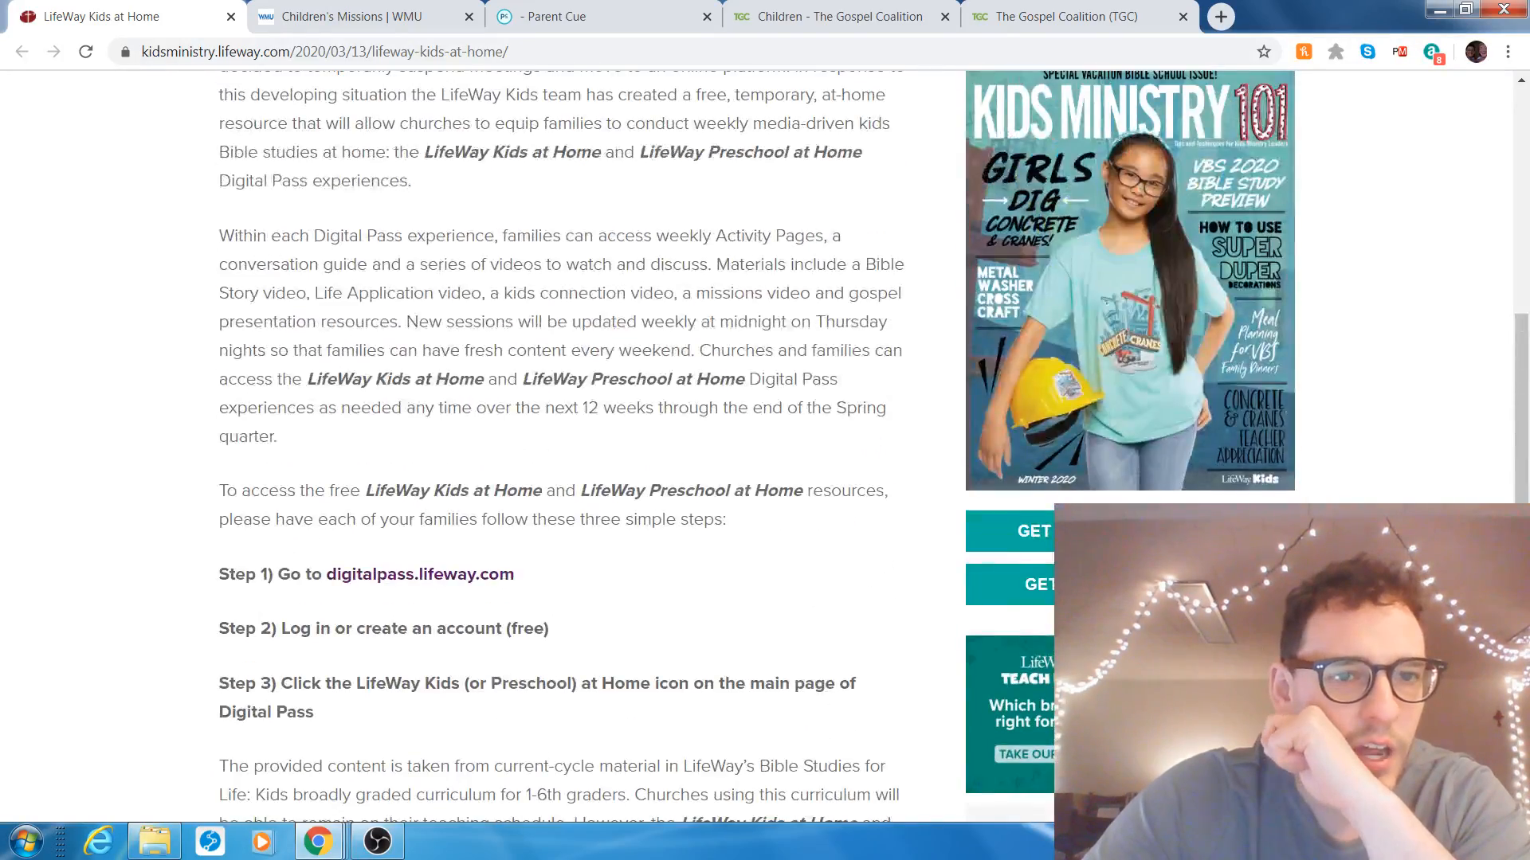
{"action": "scroll", "scroll_direction": "up", "scroll_amount": 3}
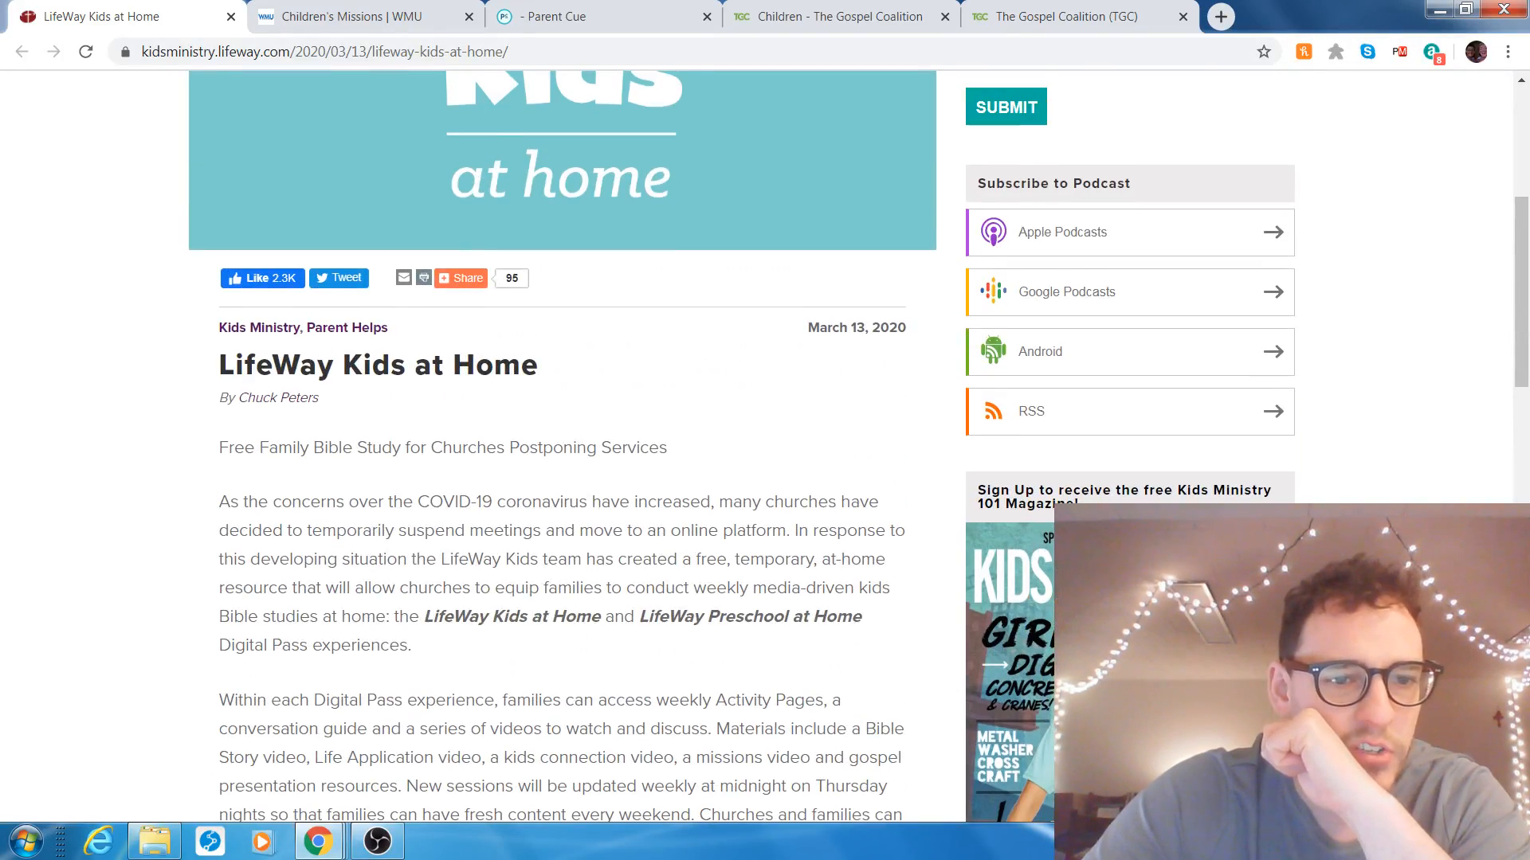
{"action": "scroll", "scroll_direction": "down", "scroll_amount": 3}
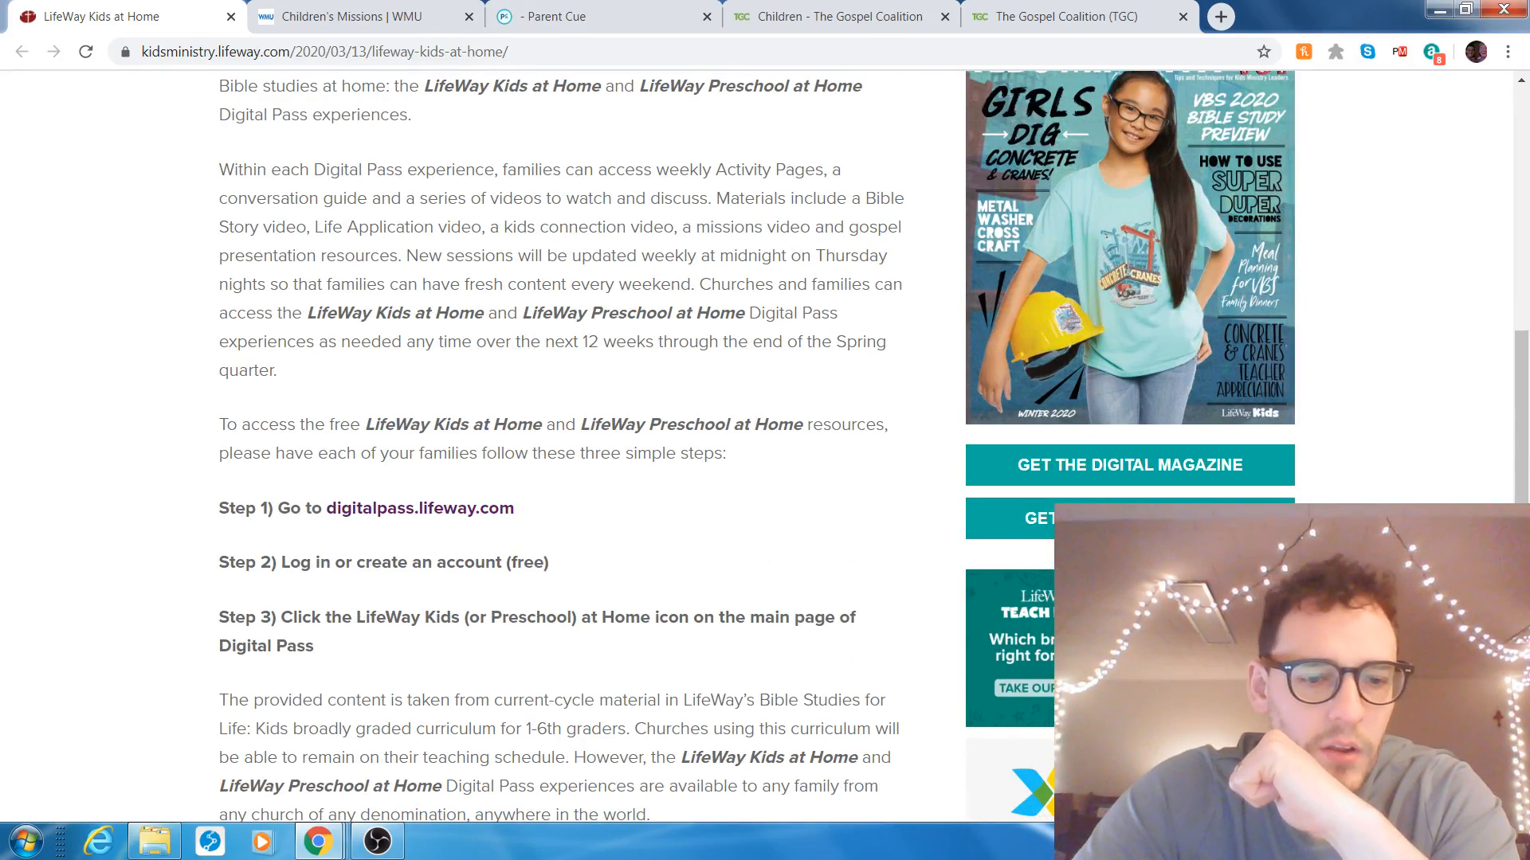
{"action": "left_click", "coordinate": [374, 841]}
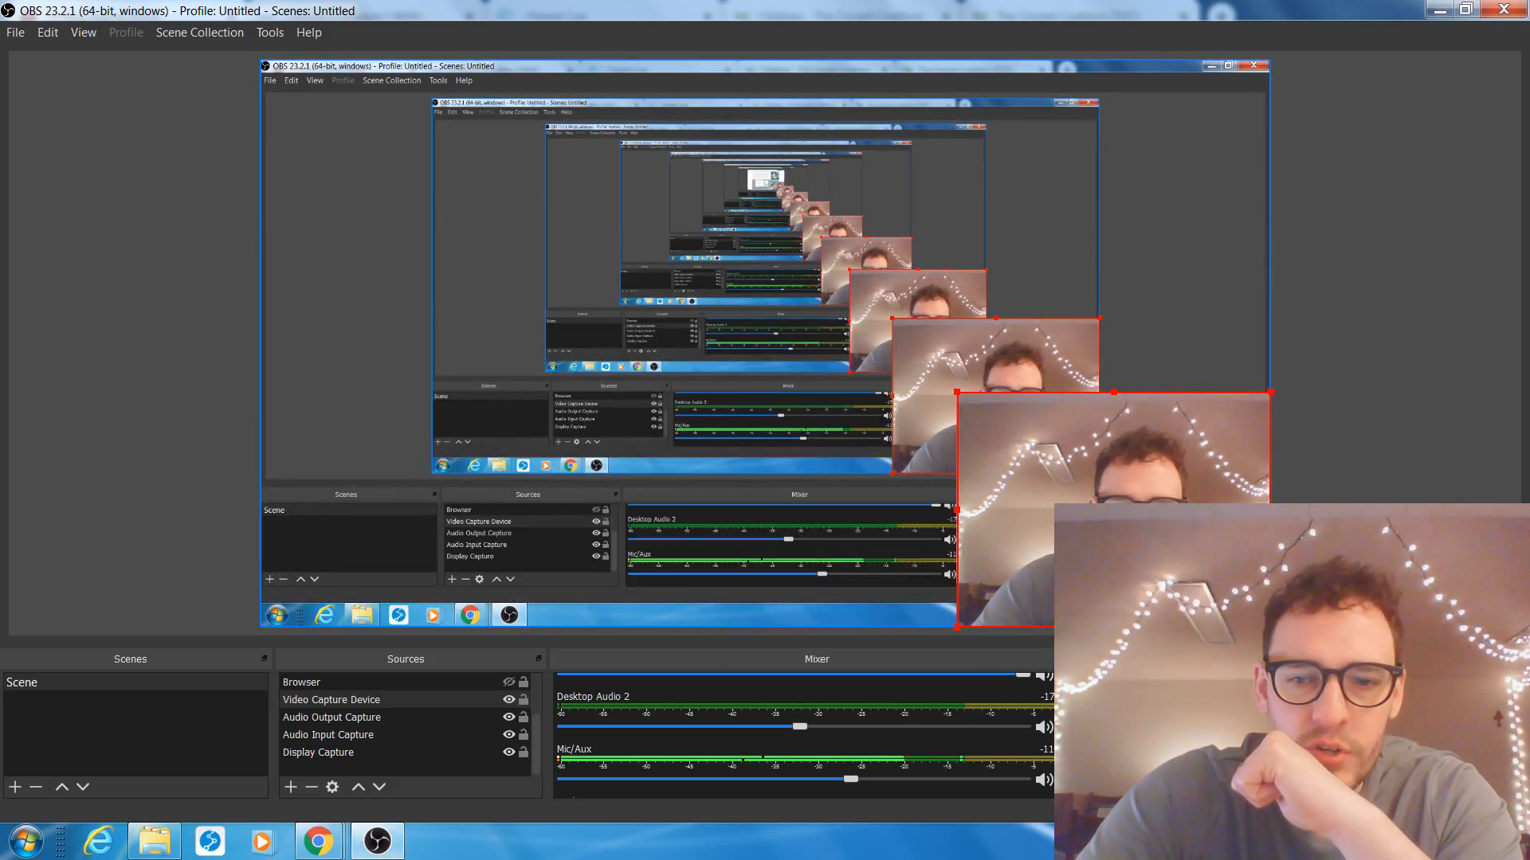